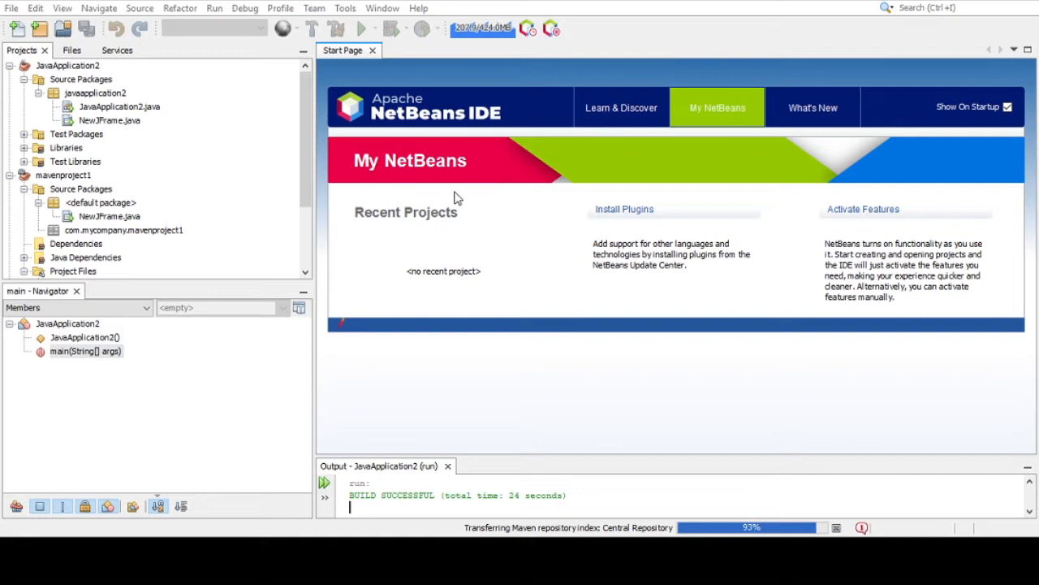
{"action": "mouse_move", "coordinate": [572, 187]}
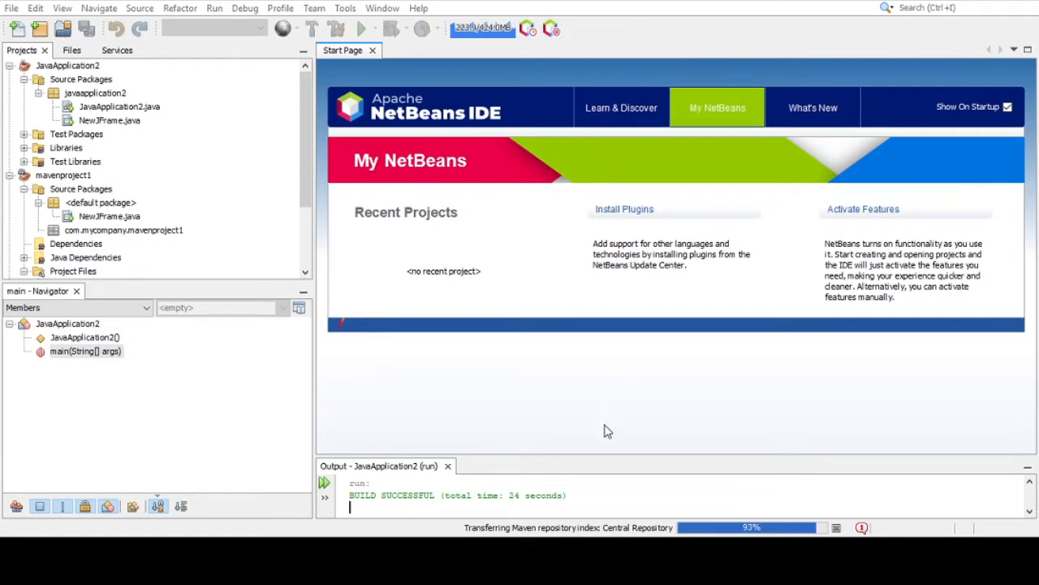
{"action": "mouse_move", "coordinate": [617, 197]}
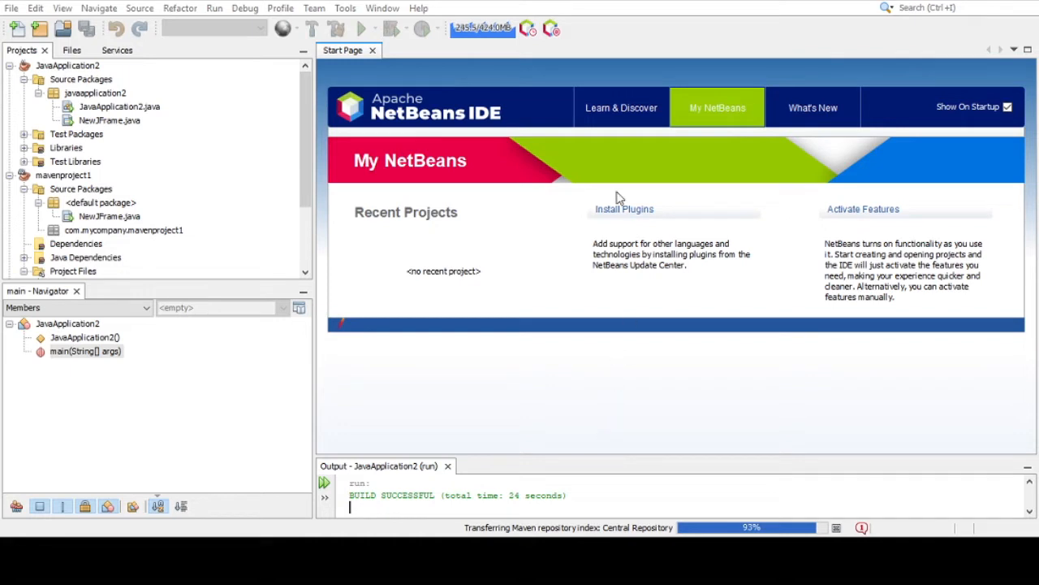
{"action": "mouse_move", "coordinate": [577, 150]}
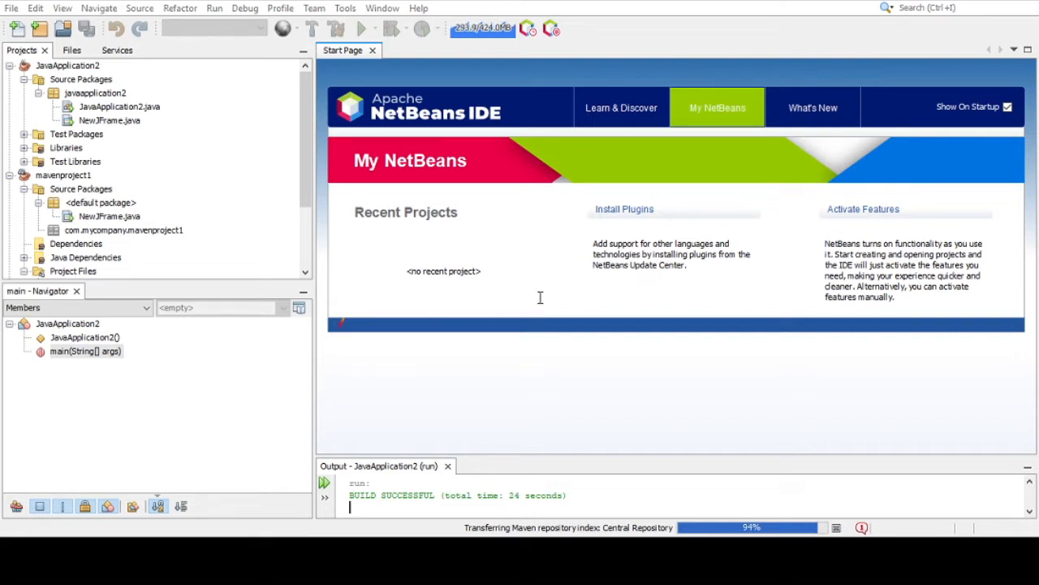
{"action": "mouse_move", "coordinate": [481, 309]}
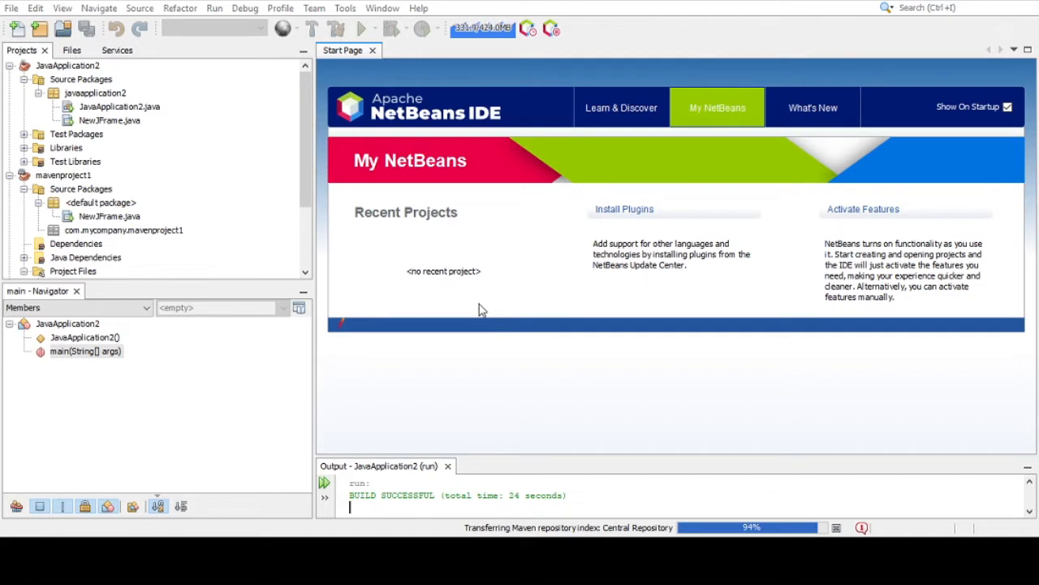
{"action": "mouse_move", "coordinate": [654, 441]}
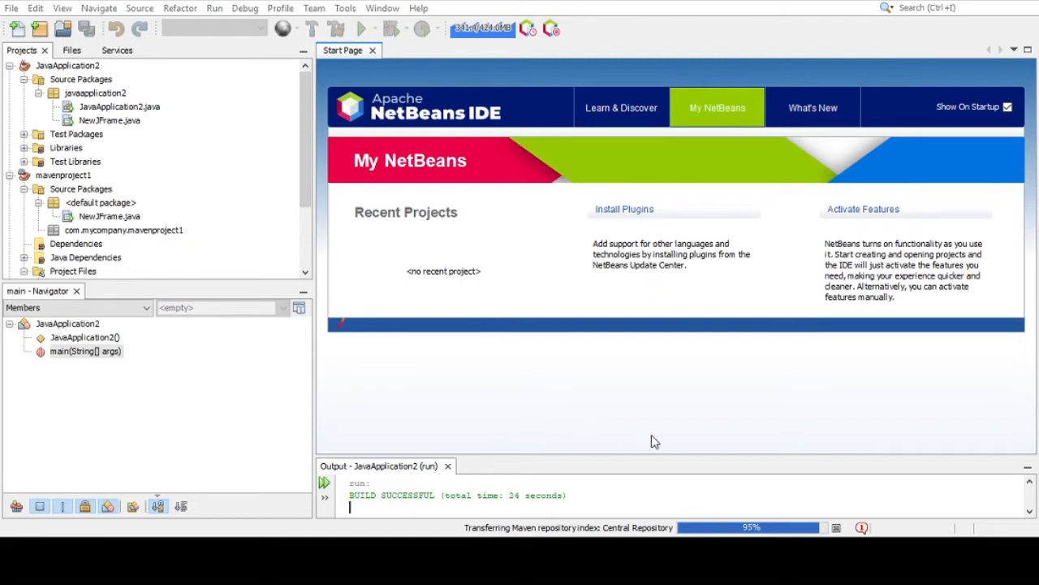
{"action": "mouse_move", "coordinate": [658, 438]}
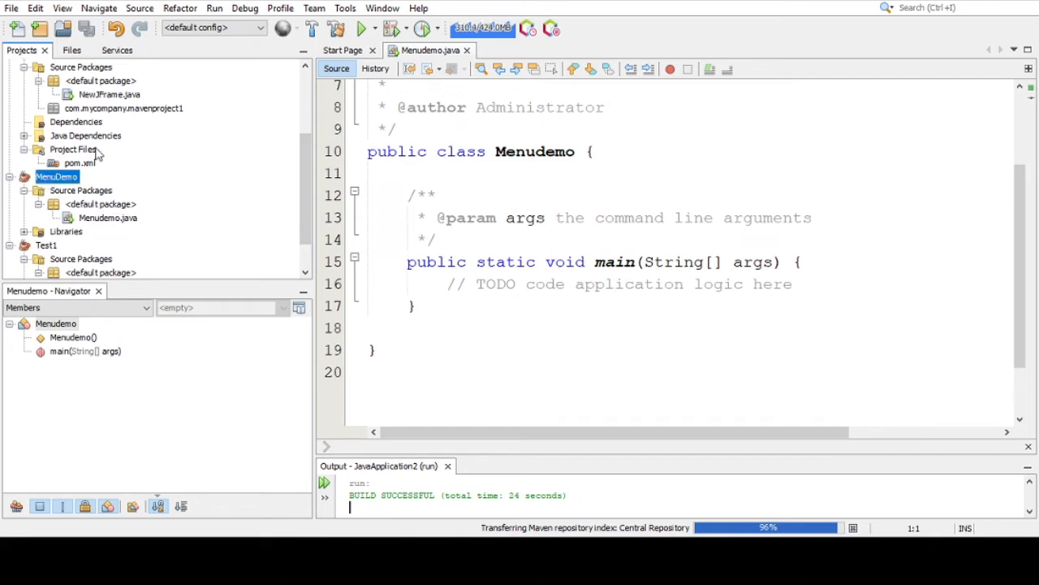
{"action": "mouse_move", "coordinate": [300, 167]}
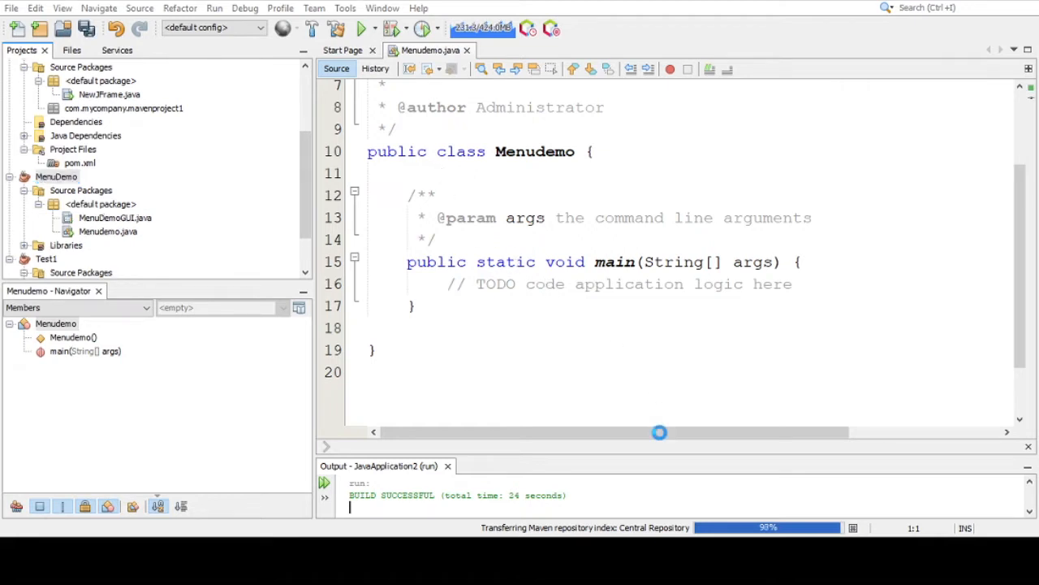
- Open the MenuDemoGUI form in Design view and enlarge its empty frame
{"action": "double_click", "coordinate": [114, 218]}
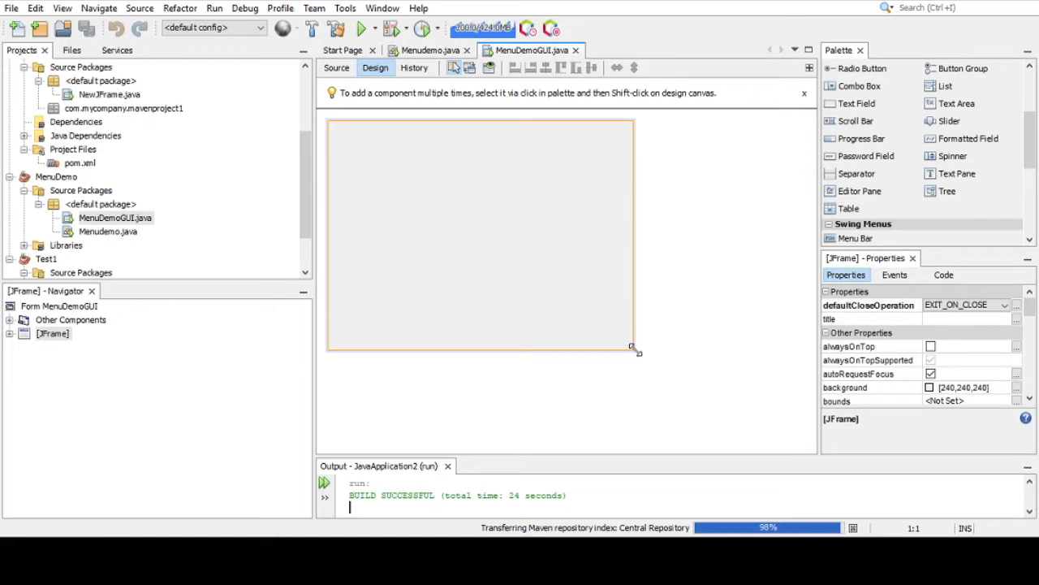
{"action": "left_click_drag", "start_coordinate": [632, 347], "coordinate": [798, 441]}
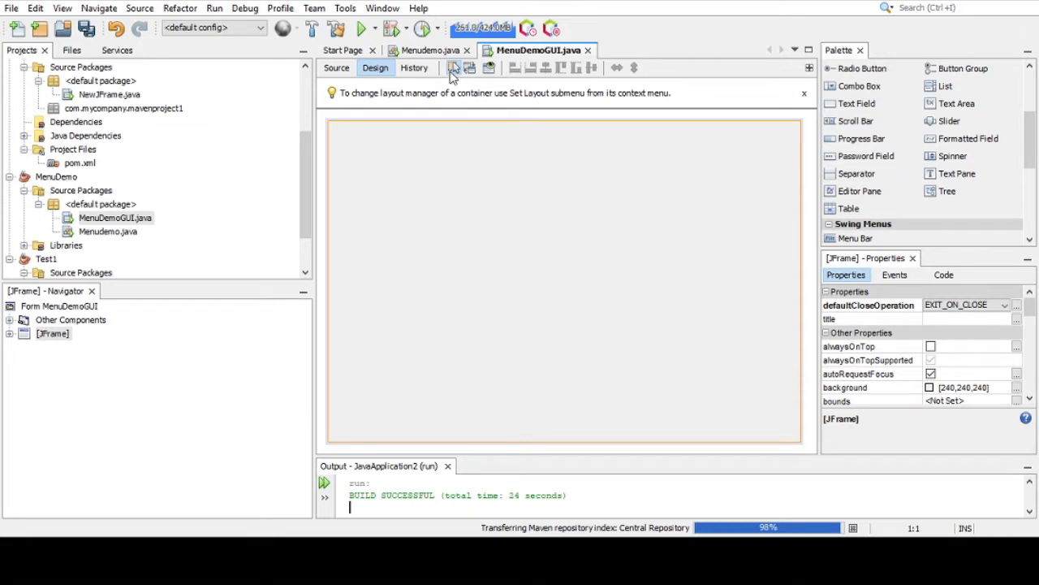
- In Menudemo's main, add MenuDemoGUI f = new MenuDemoGUI(); f.setVisible(true);
{"action": "left_click", "coordinate": [432, 50]}
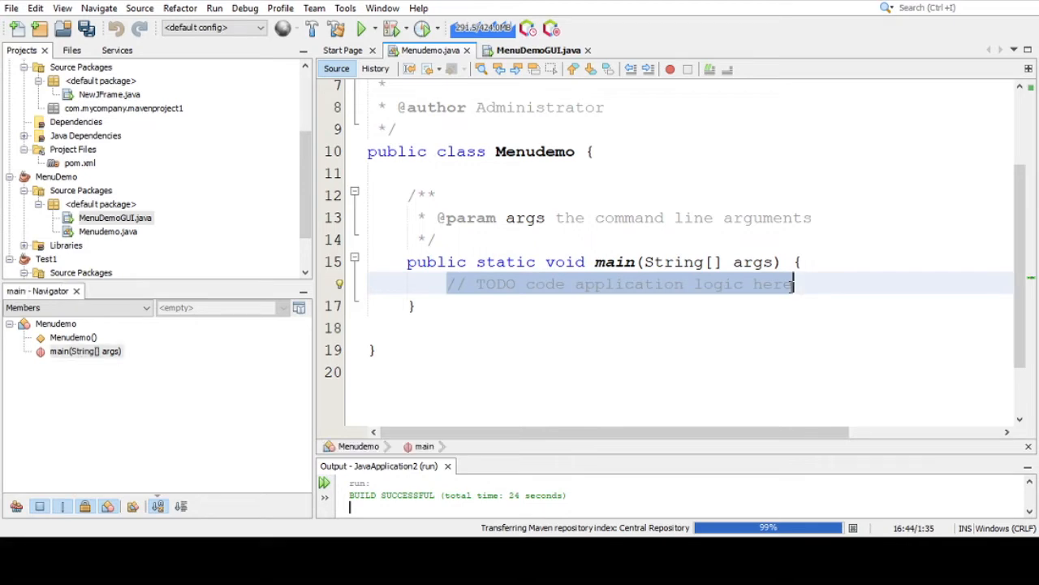
{"action": "type", "text": "Menu"}
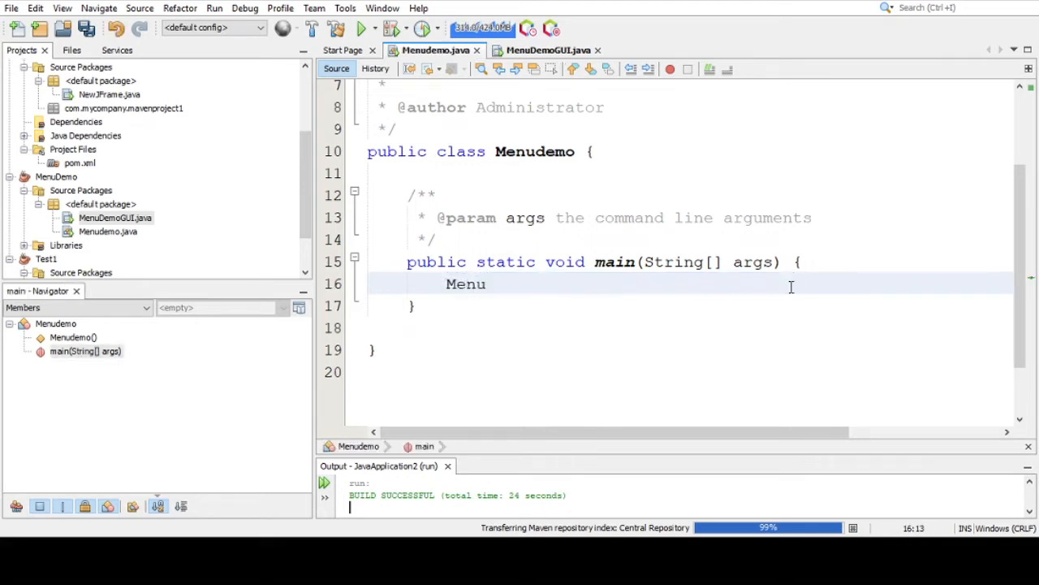
{"action": "type", "text": "DemoG"}
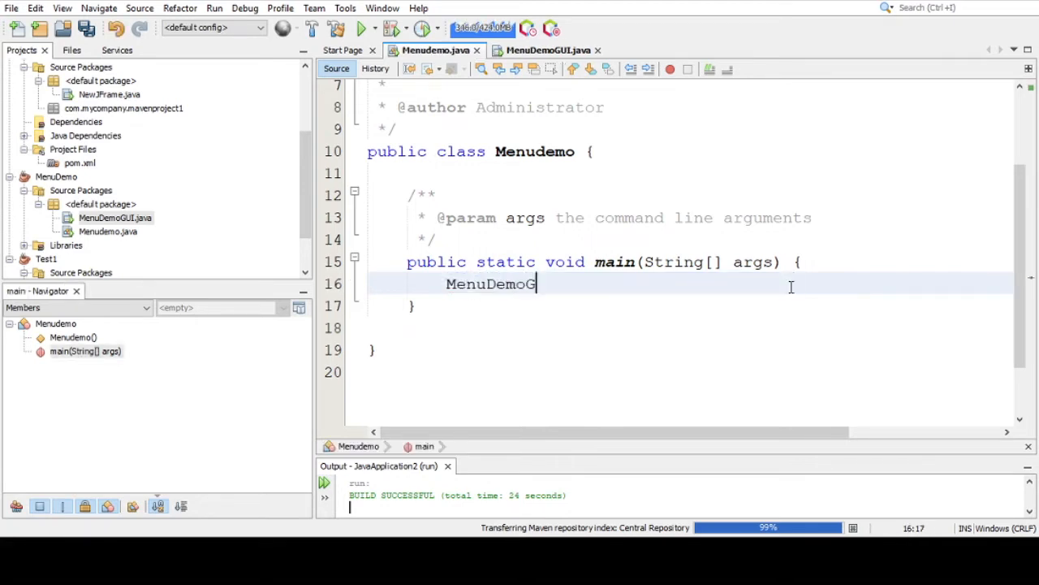
{"action": "type", "text": "UI f"}
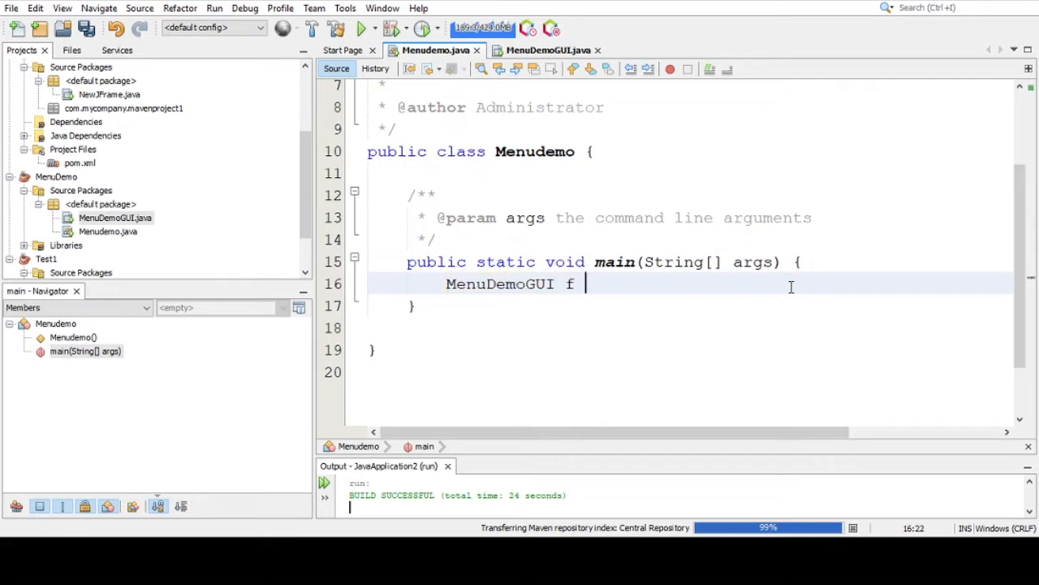
{"action": "type", "text": "= Menu"}
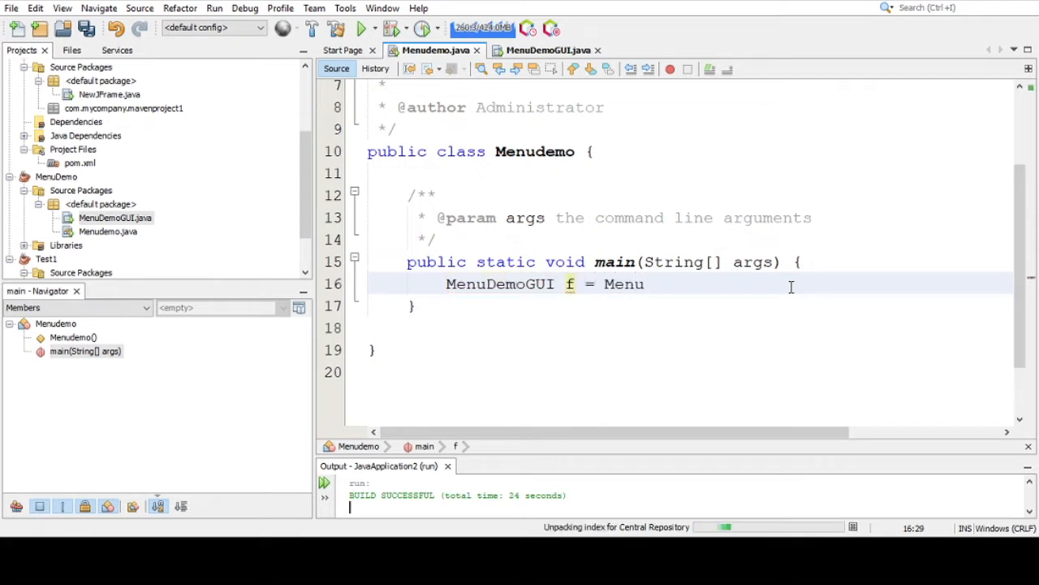
{"action": "type", "text": "DemoGu"}
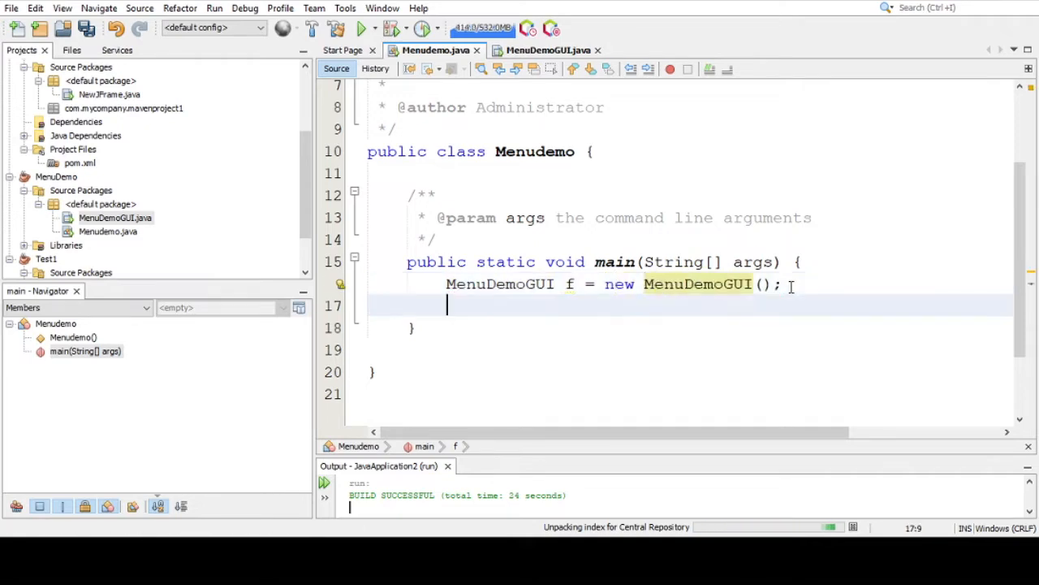
{"action": "type", "text": "f.se"}
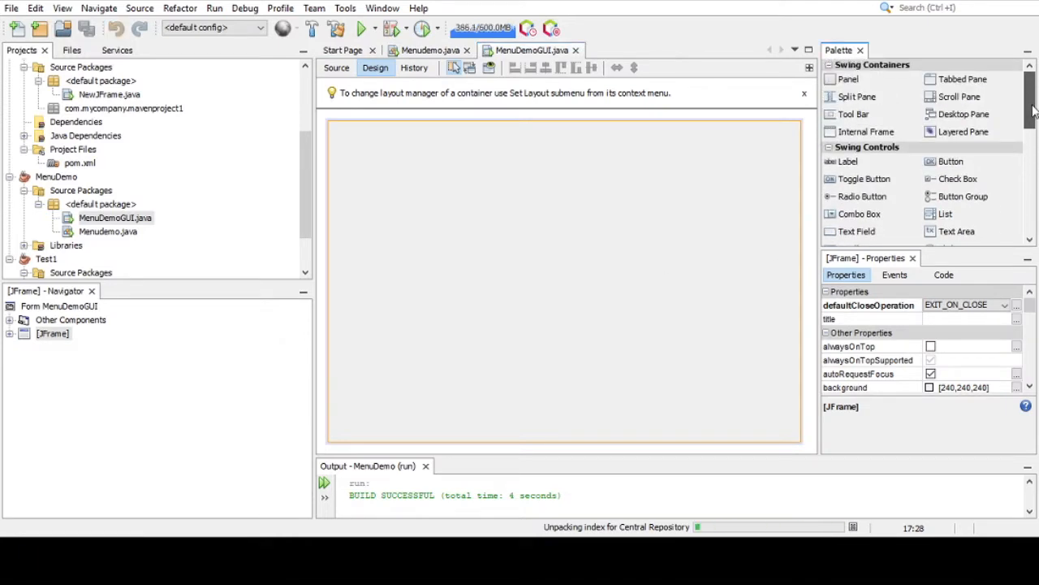
- Add a Menu Bar with File and Edit menus, plus menu items under File
{"action": "scroll", "scroll_direction": "down", "scroll_amount": 3}
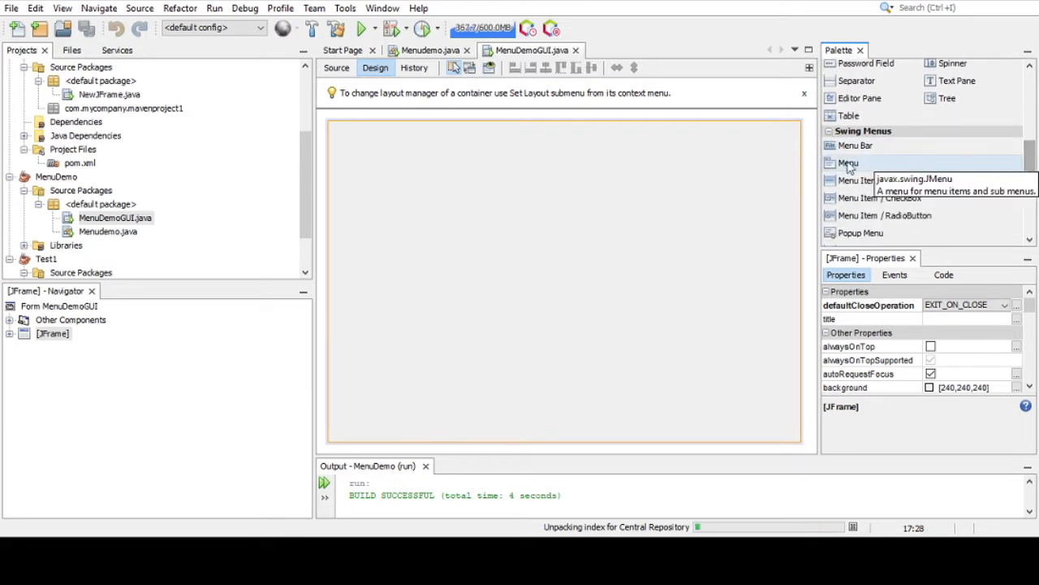
{"action": "mouse_move", "coordinate": [855, 145]}
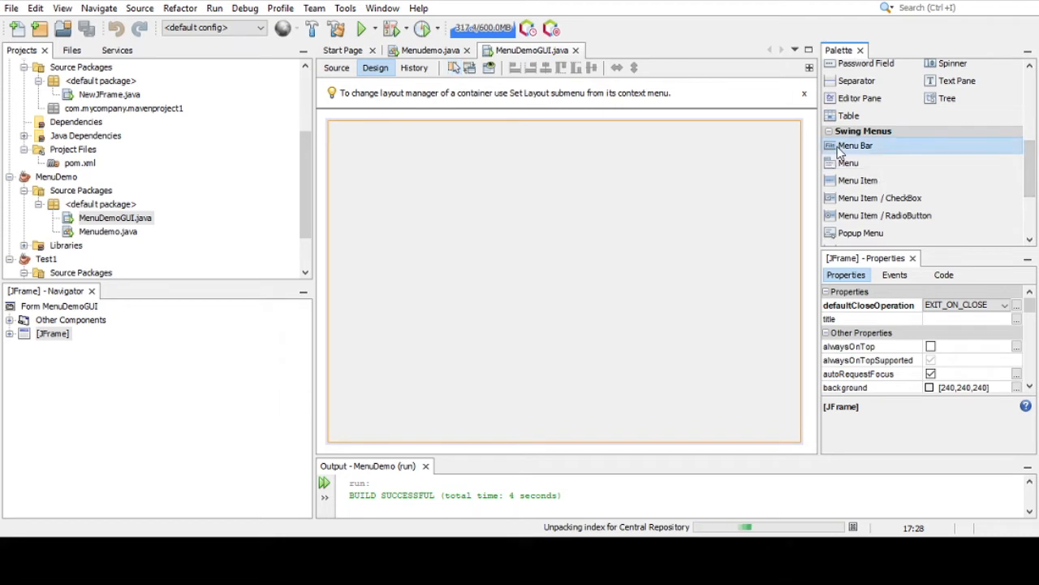
{"action": "left_click", "coordinate": [855, 145]}
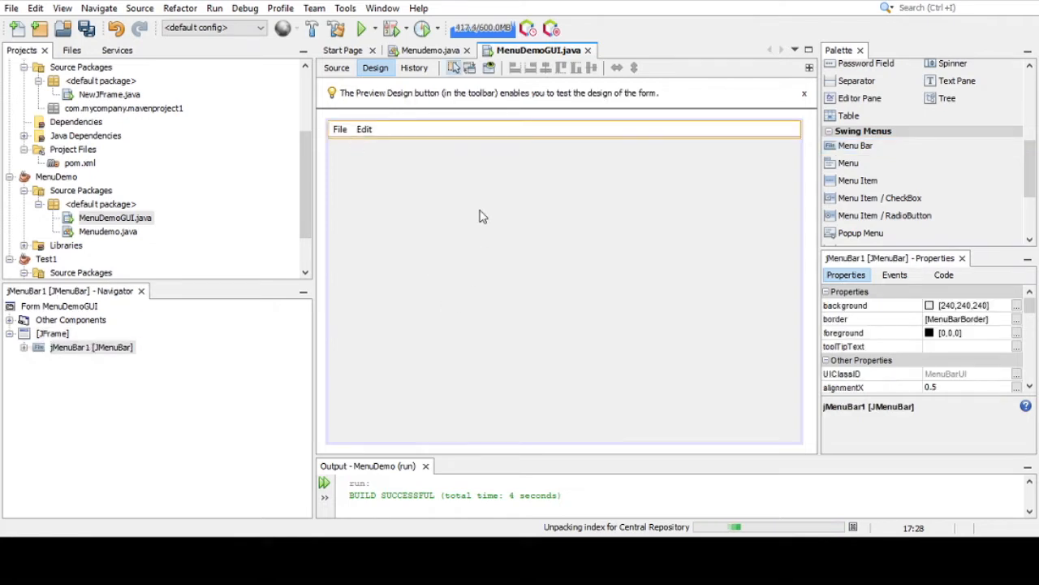
{"action": "mouse_move", "coordinate": [698, 211]}
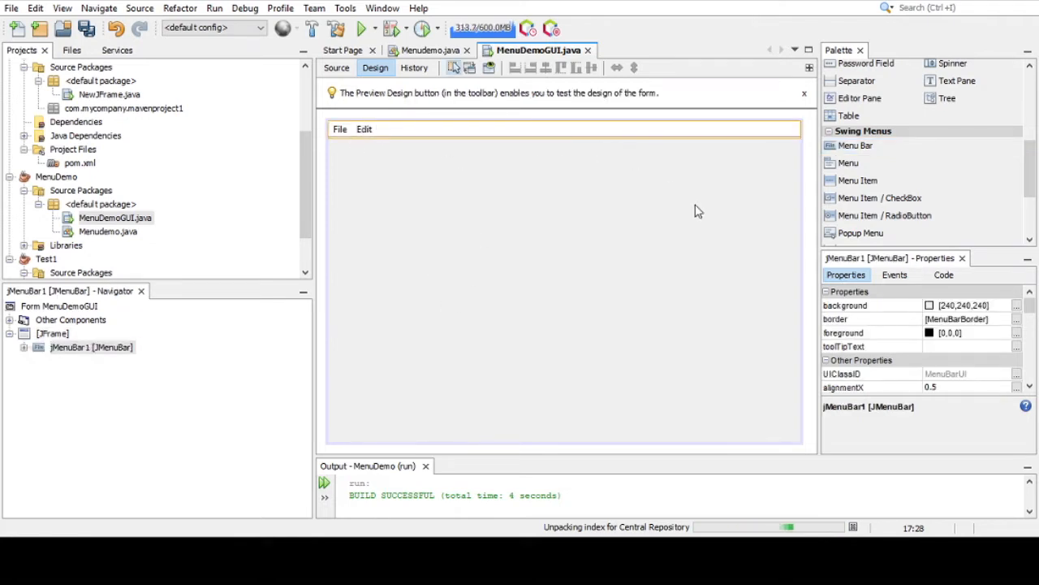
{"action": "mouse_move", "coordinate": [848, 163]}
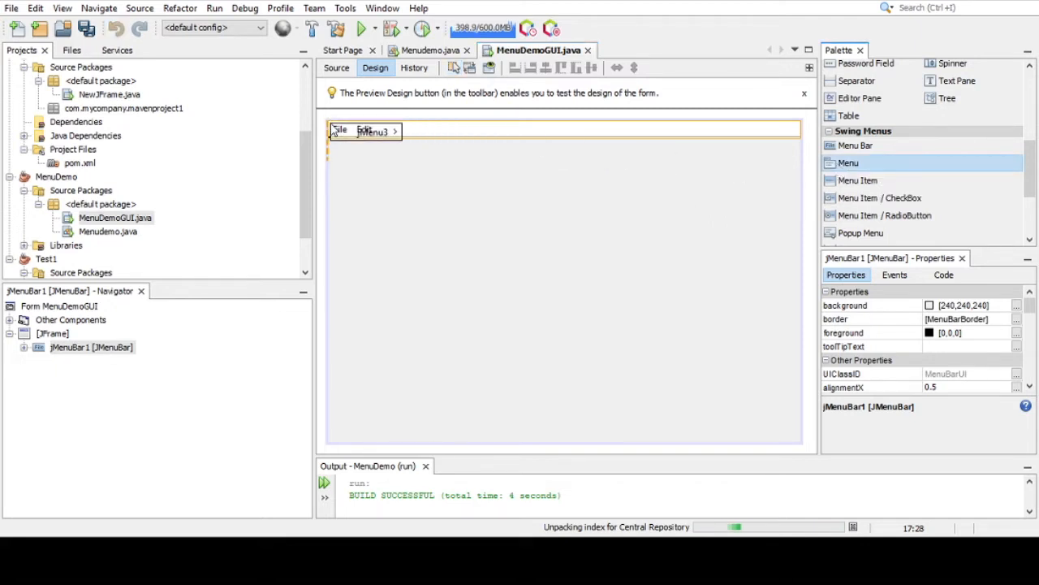
{"action": "left_click", "coordinate": [348, 129]}
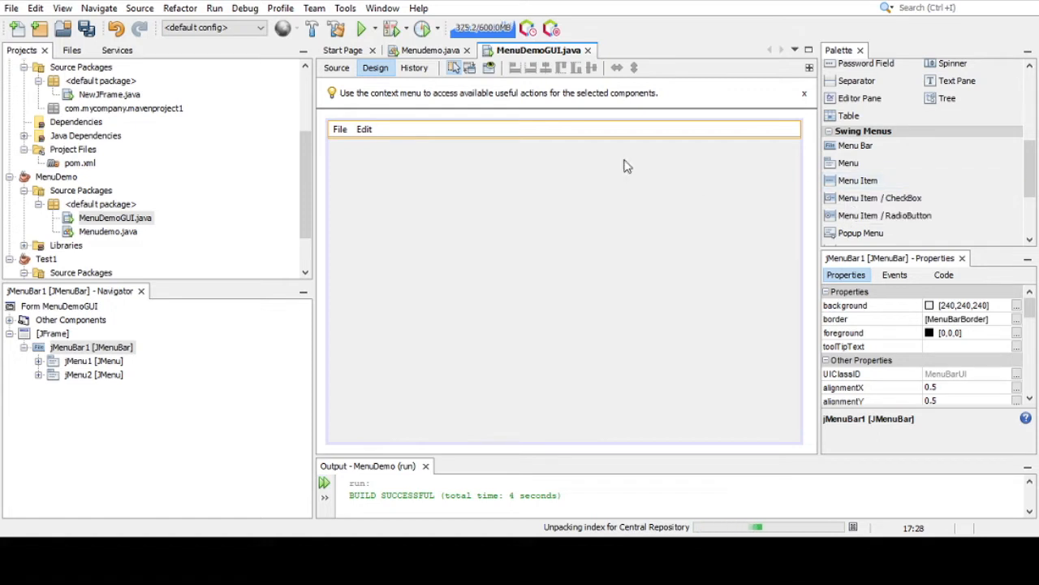
{"action": "mouse_move", "coordinate": [846, 180]}
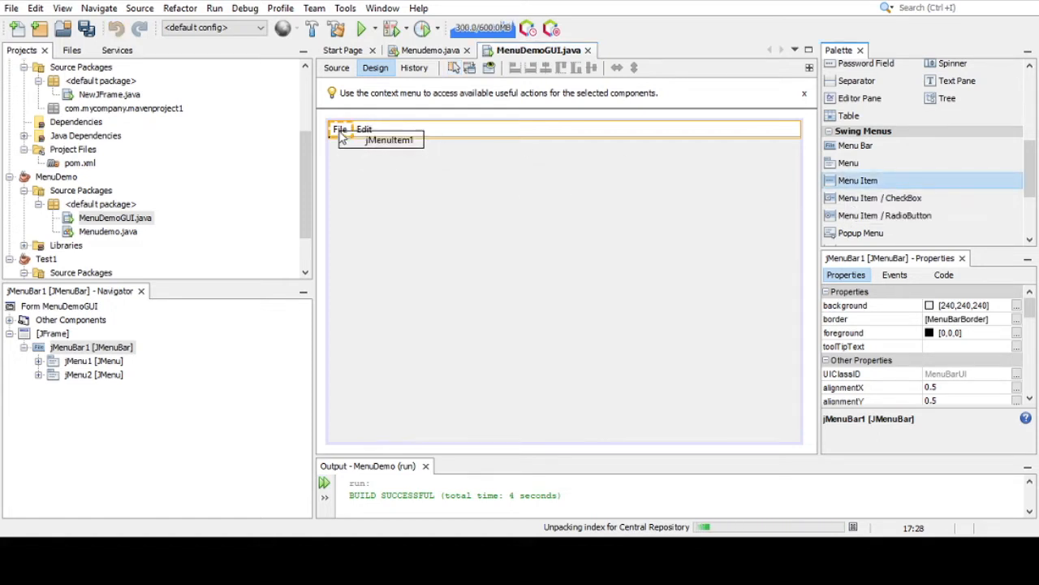
{"action": "left_click", "coordinate": [387, 140]}
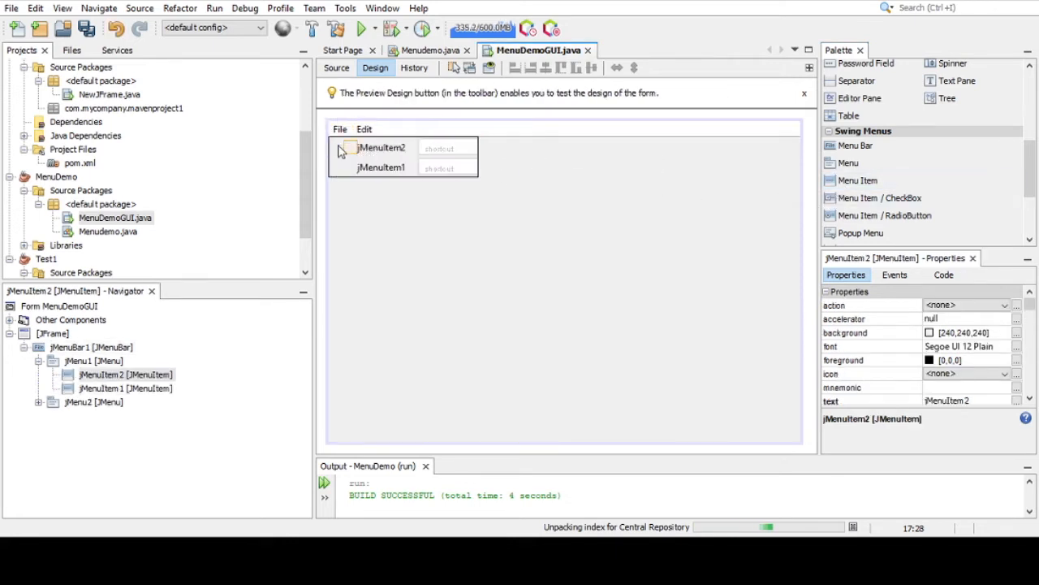
{"action": "mouse_move", "coordinate": [857, 180]}
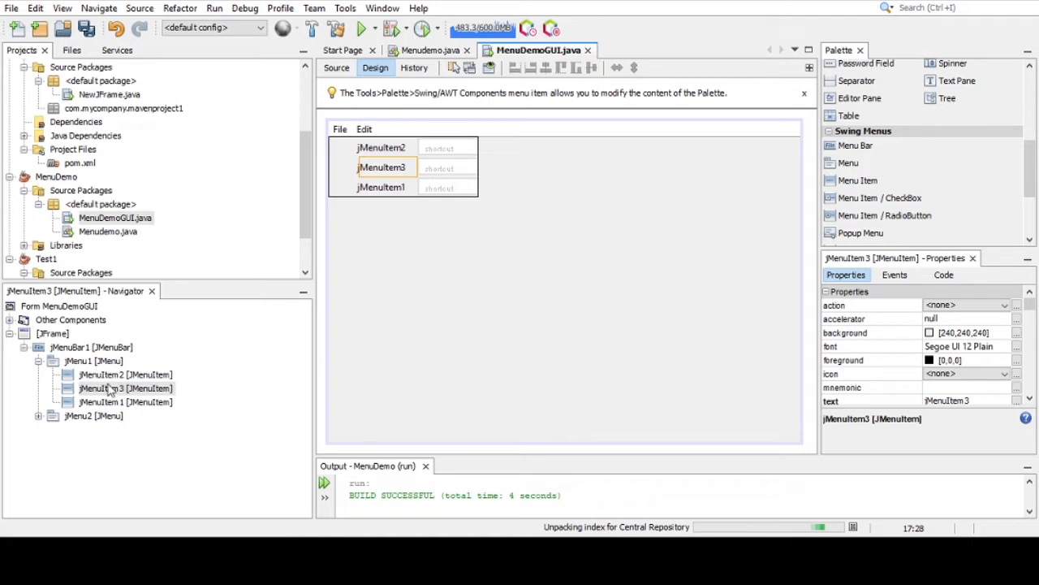
{"action": "mouse_move", "coordinate": [729, 330]}
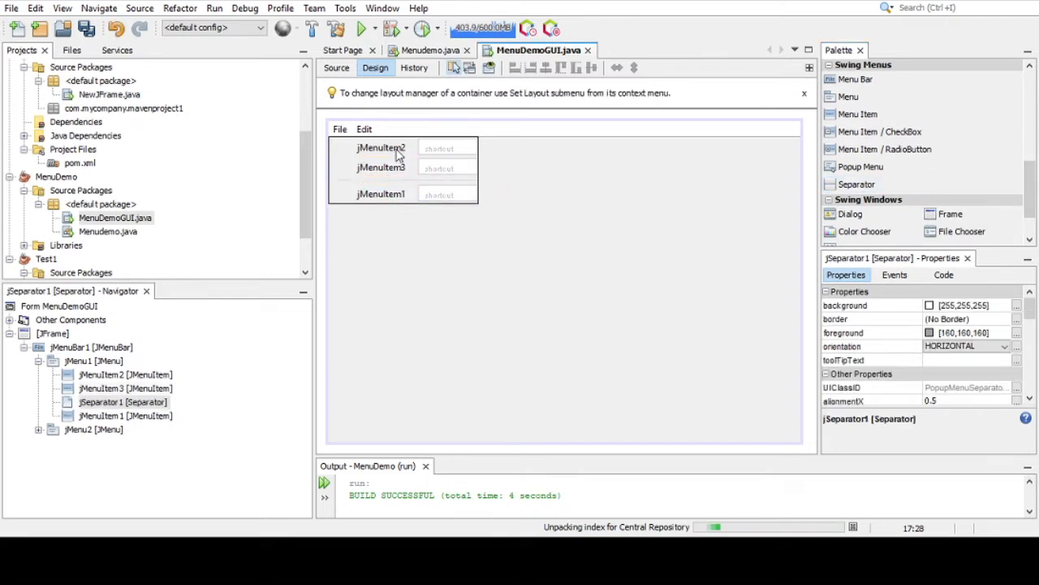
{"action": "mouse_move", "coordinate": [478, 321]}
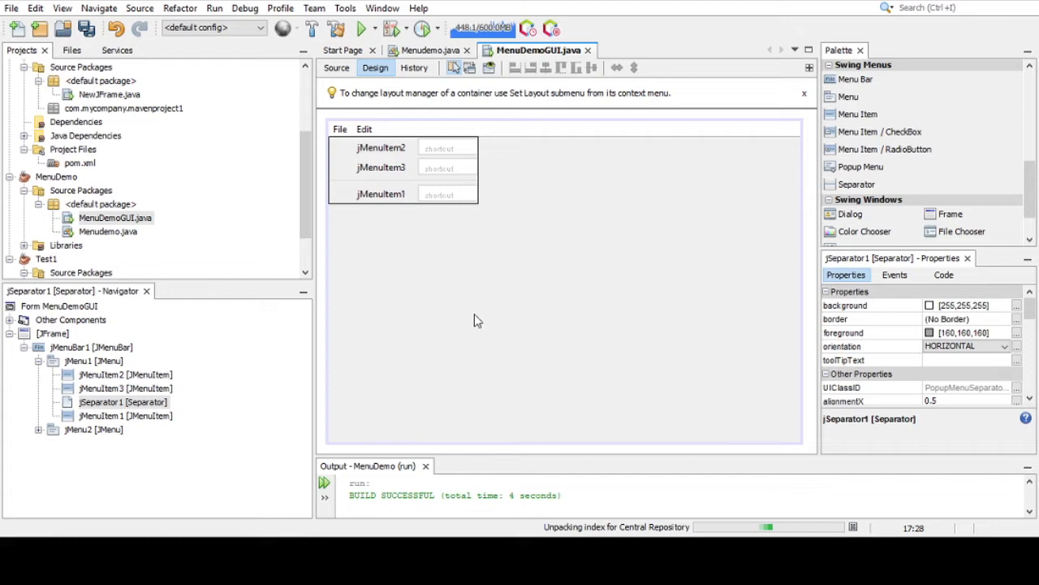
{"action": "mouse_move", "coordinate": [853, 237]}
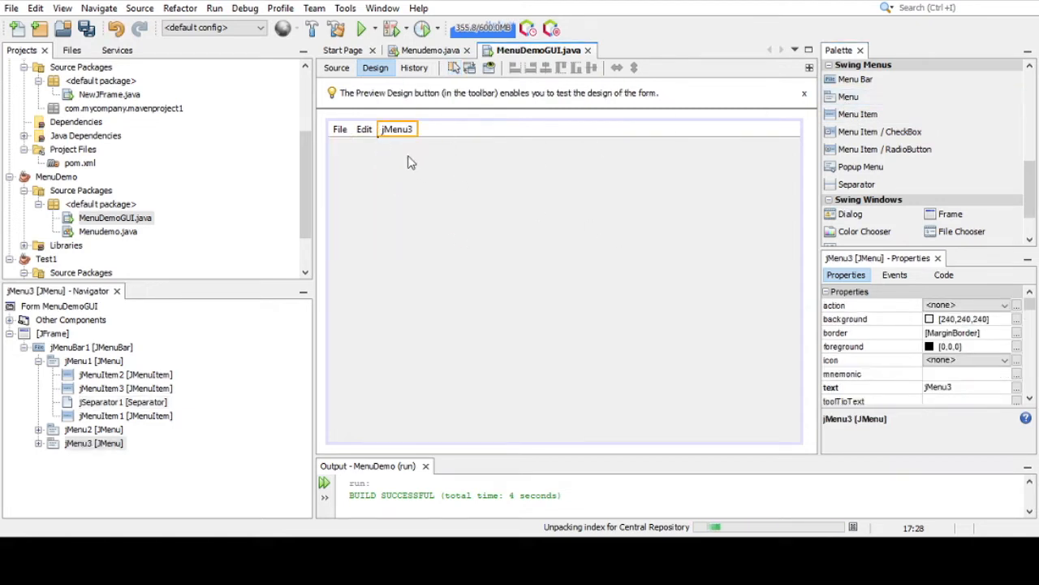
- Set the new menu's text property to About
{"action": "left_click", "coordinate": [963, 405]}
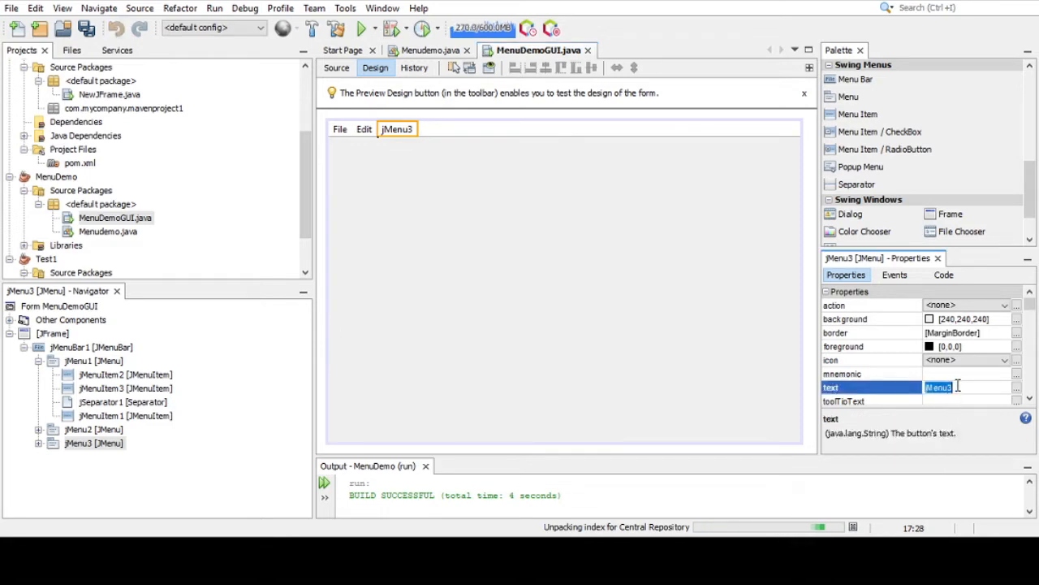
{"action": "type", "text": "About"}
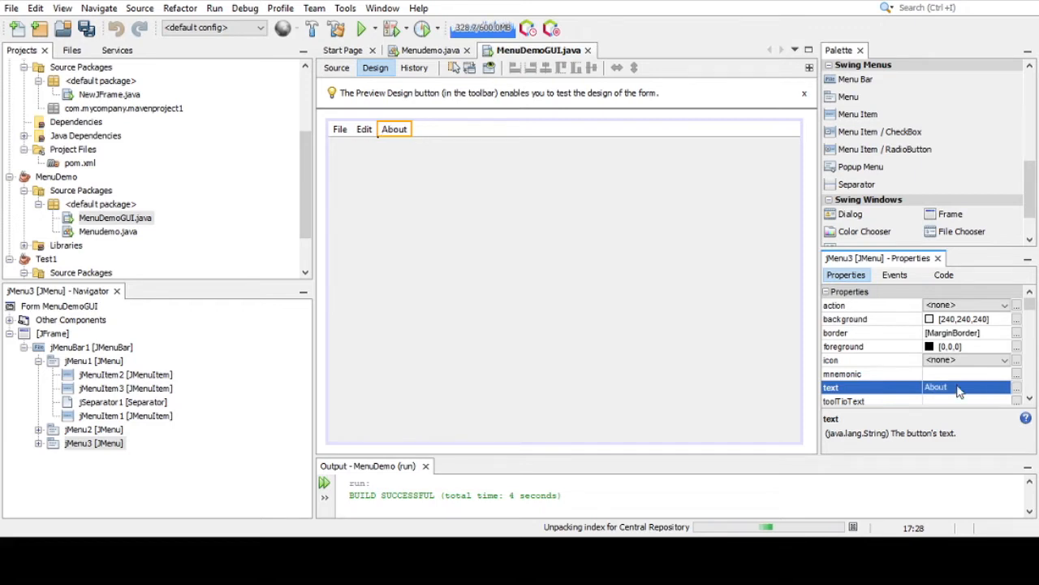
{"action": "left_click", "coordinate": [363, 129]}
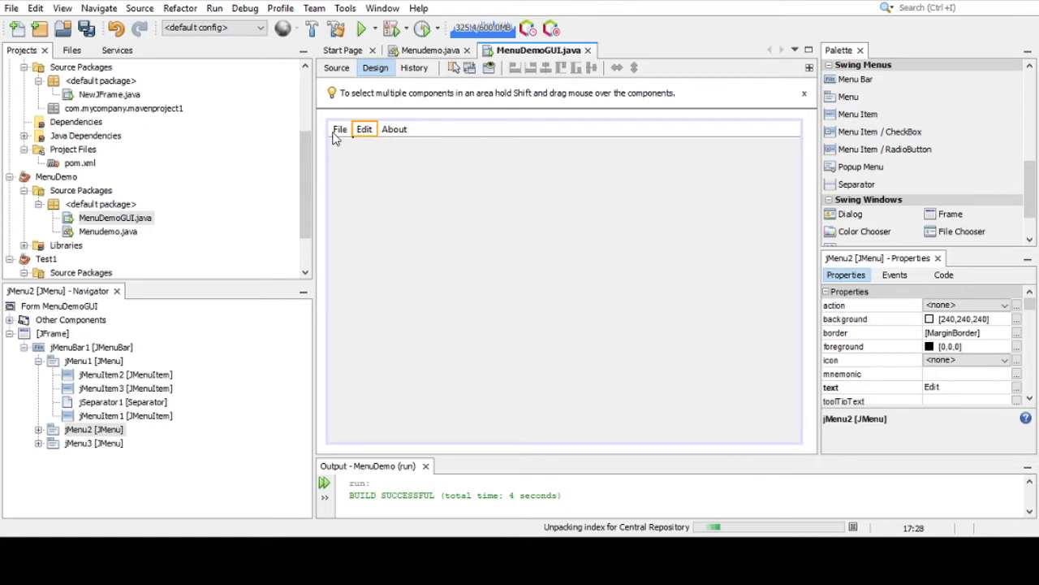
- Rename the three File menu items to Open, Save and Close
{"action": "left_click", "coordinate": [340, 128]}
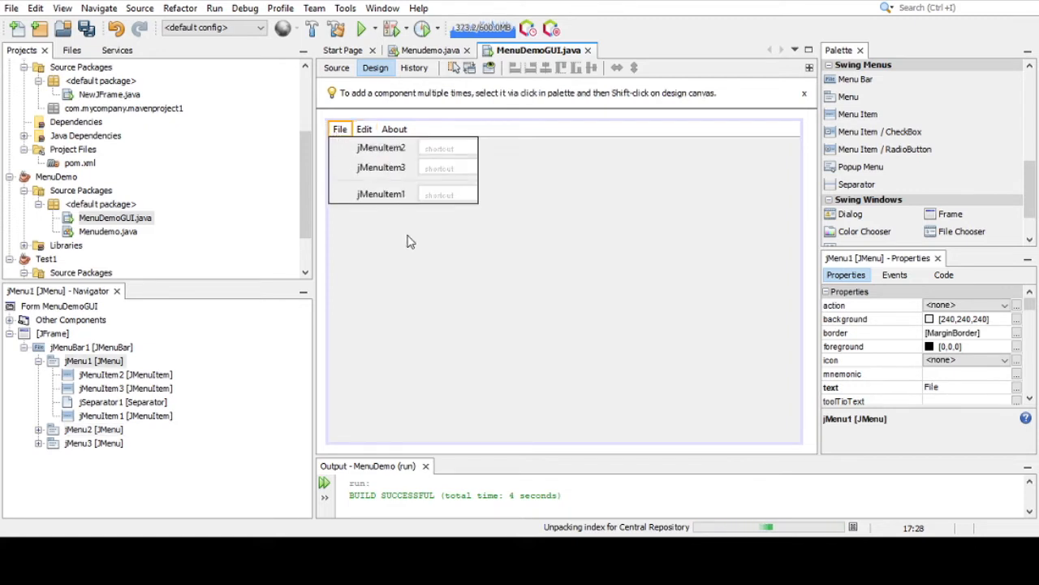
{"action": "left_click", "coordinate": [380, 147]}
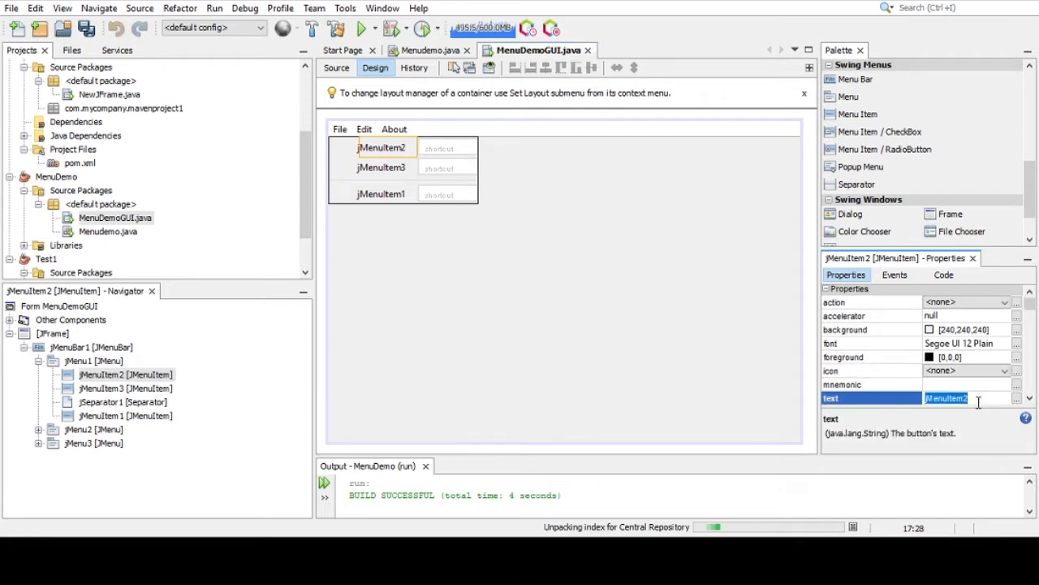
{"action": "type", "text": "Open"}
{"action": "type", "text": "S"}
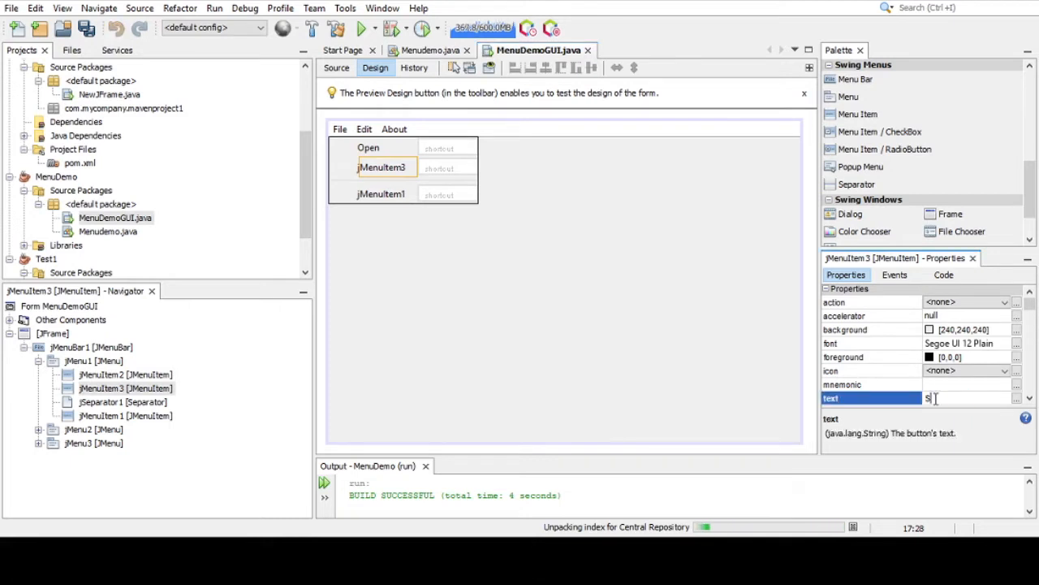
{"action": "type", "text": "ave"}
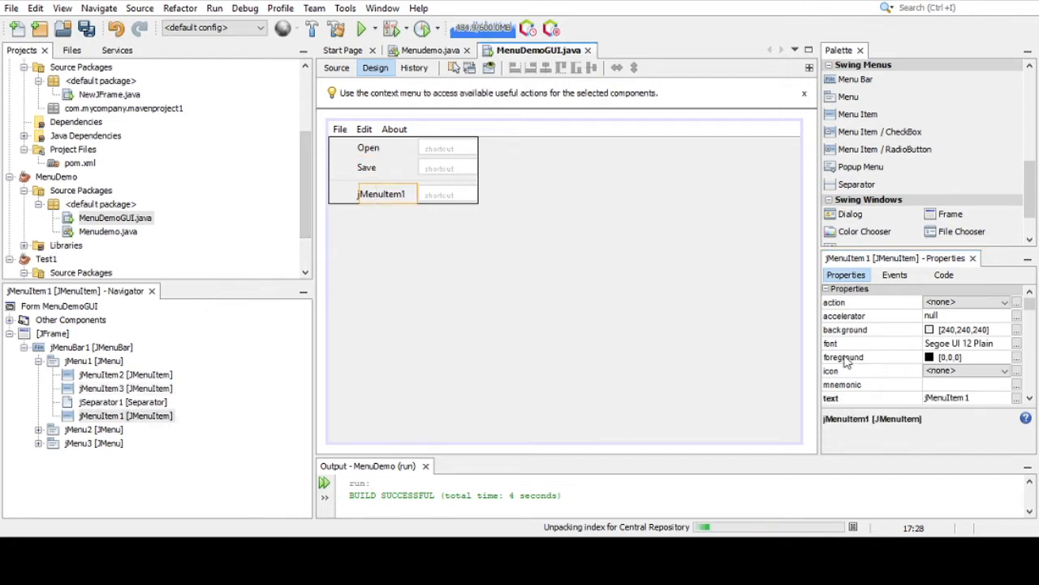
{"action": "left_click", "coordinate": [967, 396]}
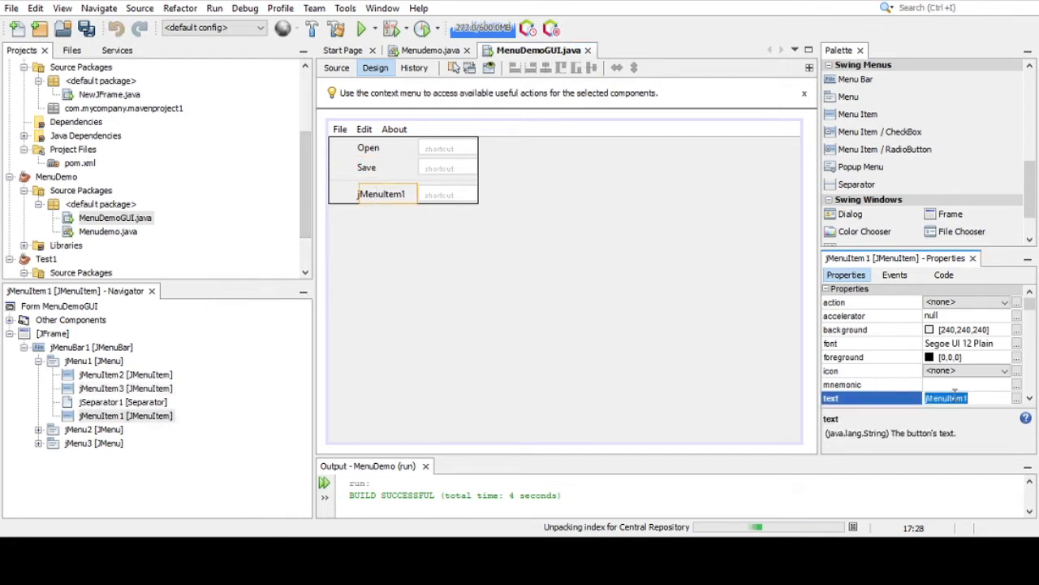
{"action": "type", "text": "Close"}
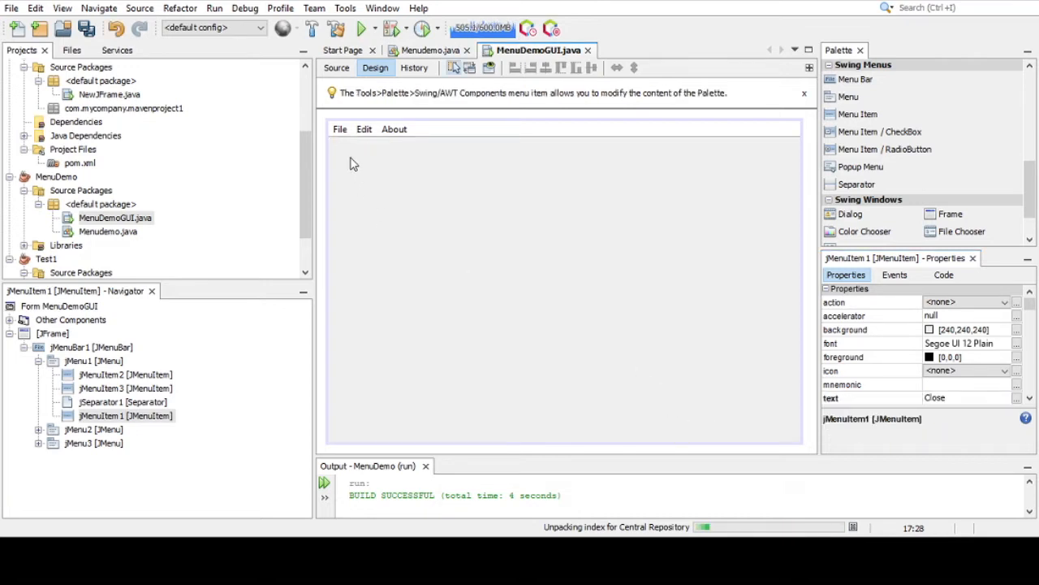
{"action": "left_click", "coordinate": [339, 128]}
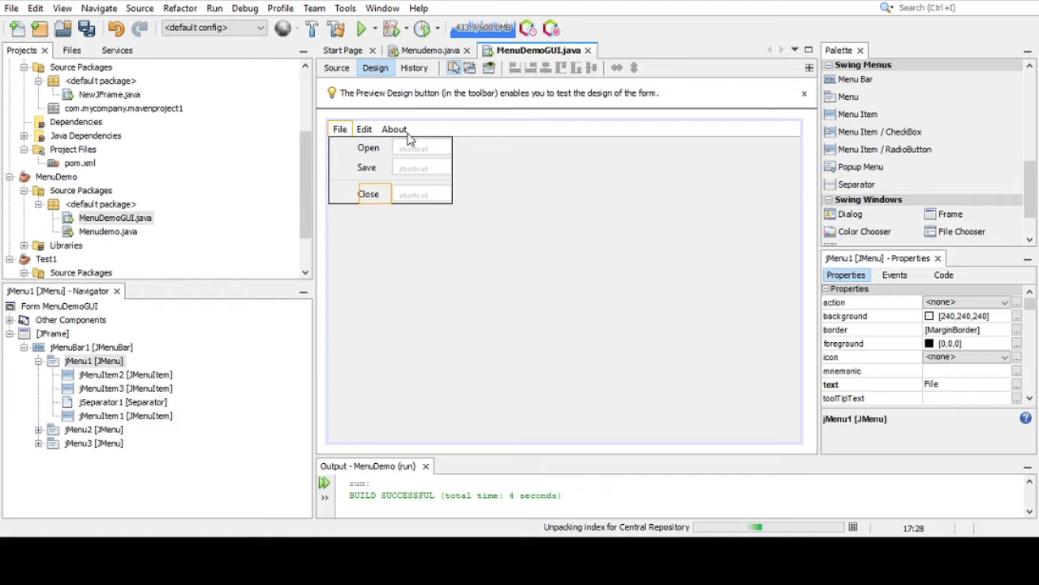
{"action": "mouse_move", "coordinate": [406, 147]}
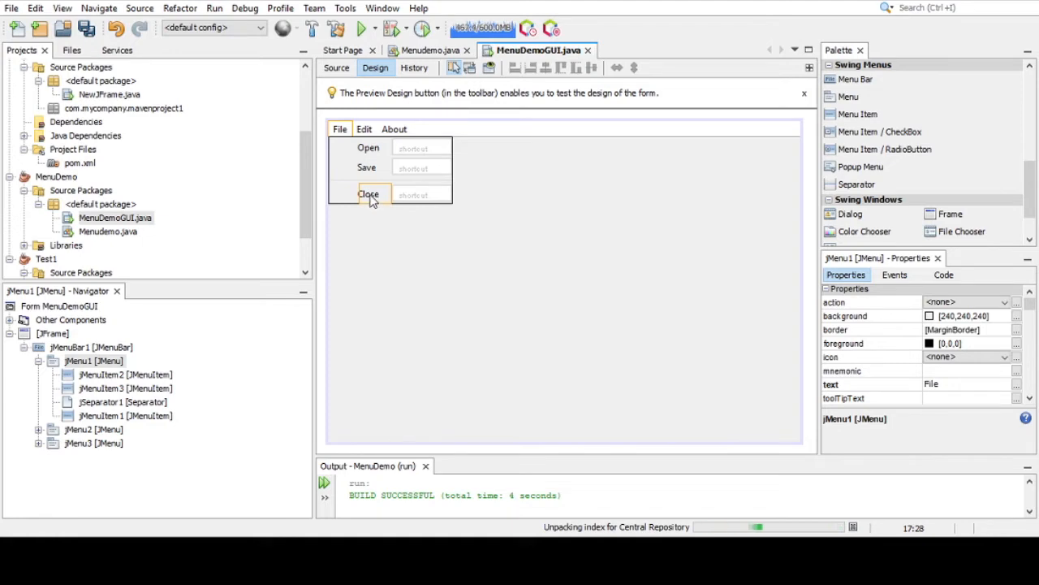
- Generate the Close item's action handler and add this.dispose();
{"action": "left_click", "coordinate": [368, 193]}
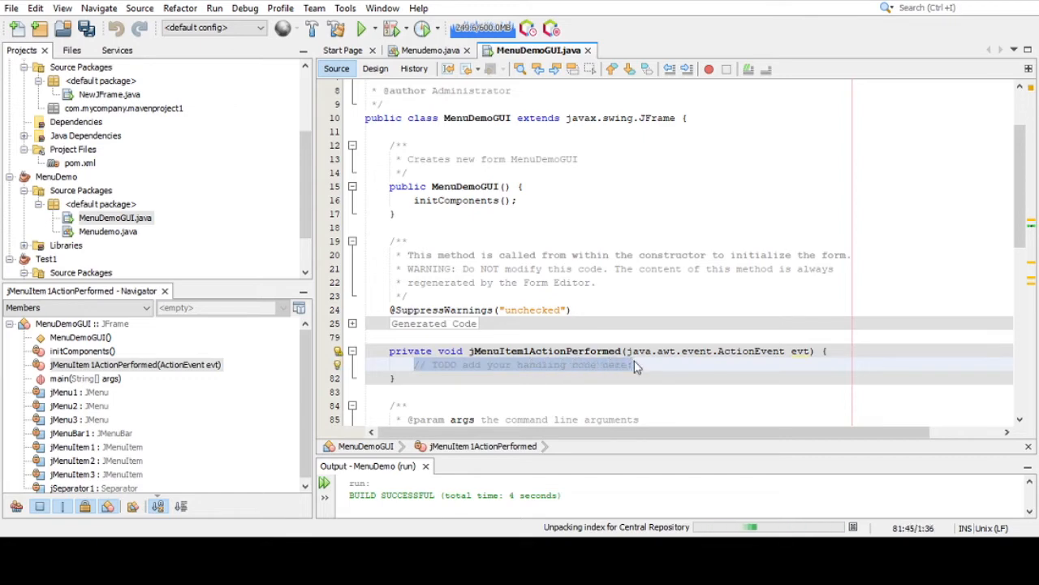
{"action": "type", "text": "this"}
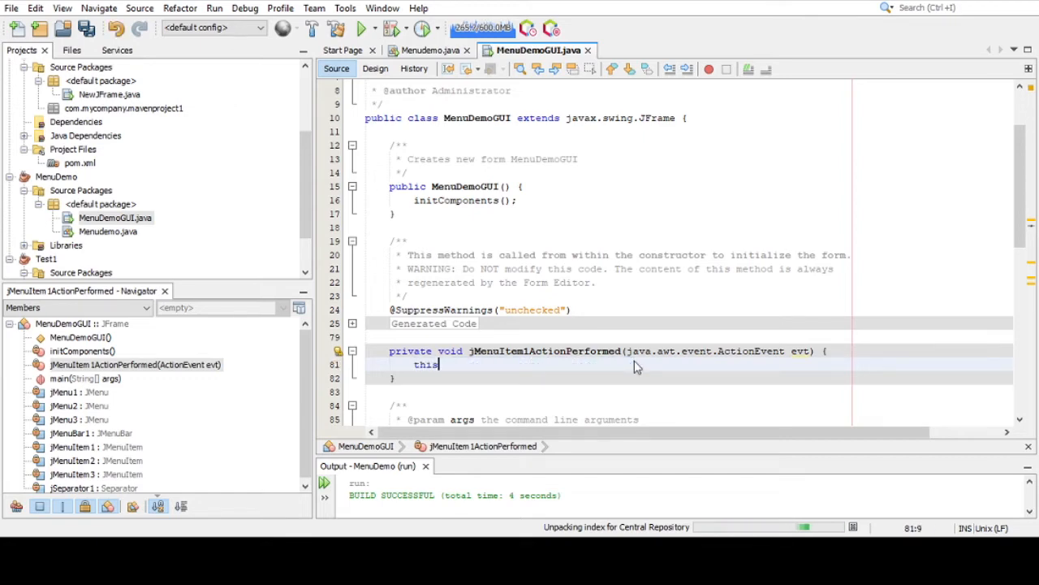
{"action": "type", "text": ".dispose();"}
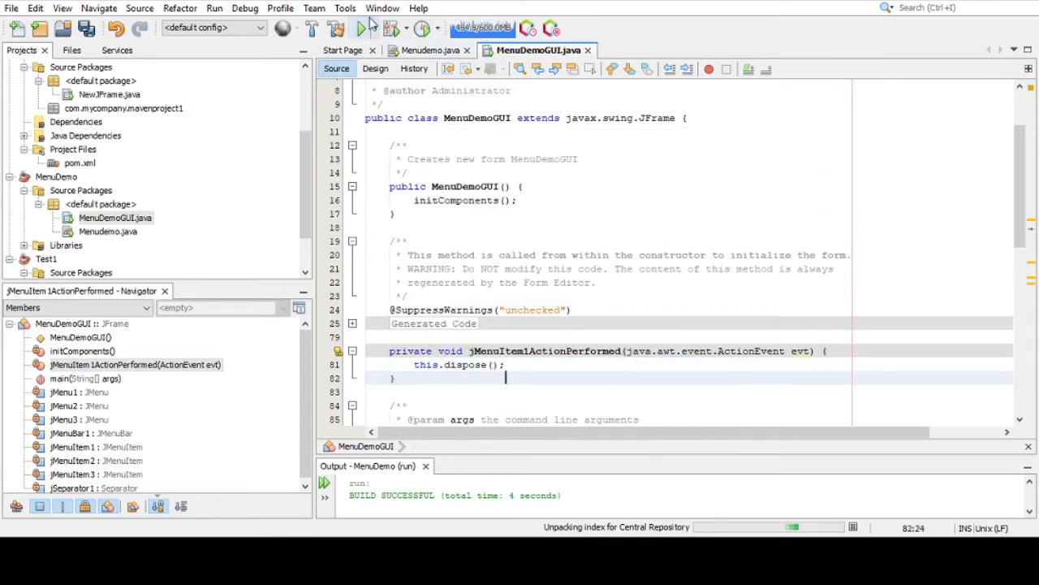
- Run the MenuDemo project to test the new menus
{"action": "left_click", "coordinate": [358, 27]}
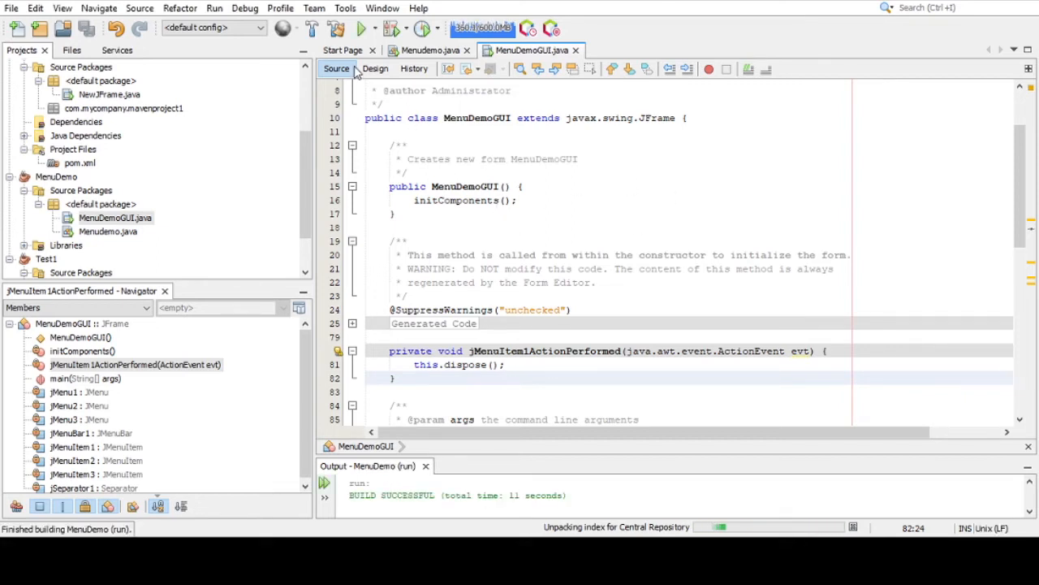
- Create the Open item's handler declaring JFileChooser fileChooser = new JFileChooser();
{"action": "left_click", "coordinate": [375, 68]}
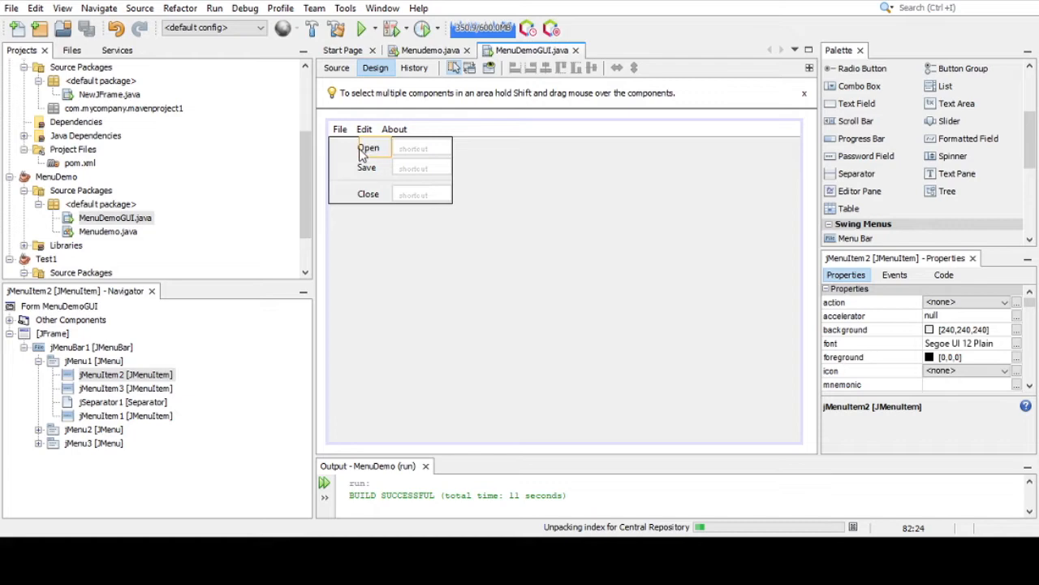
{"action": "left_click", "coordinate": [335, 68]}
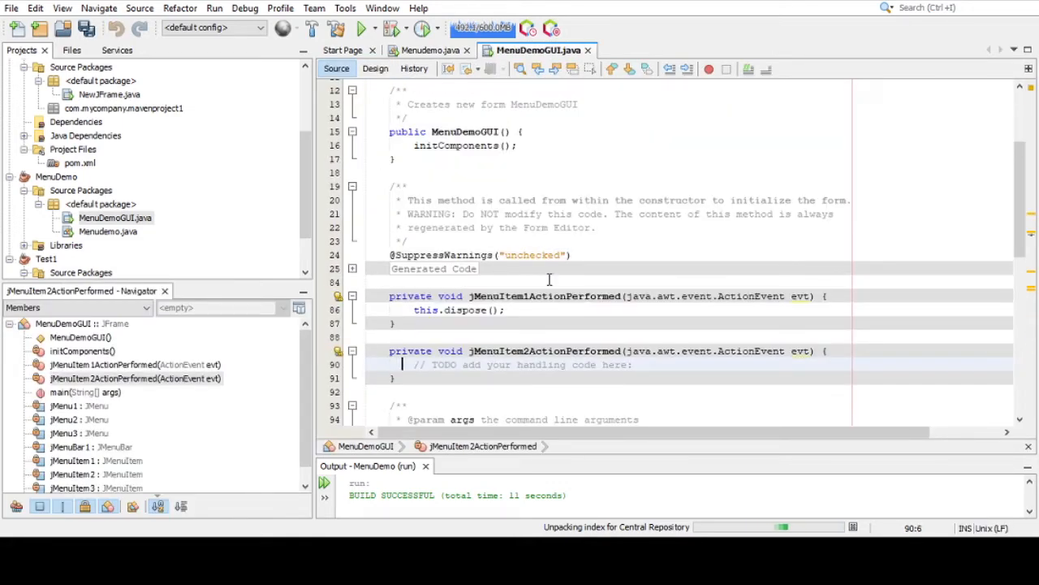
{"action": "key", "text": "Delete"}
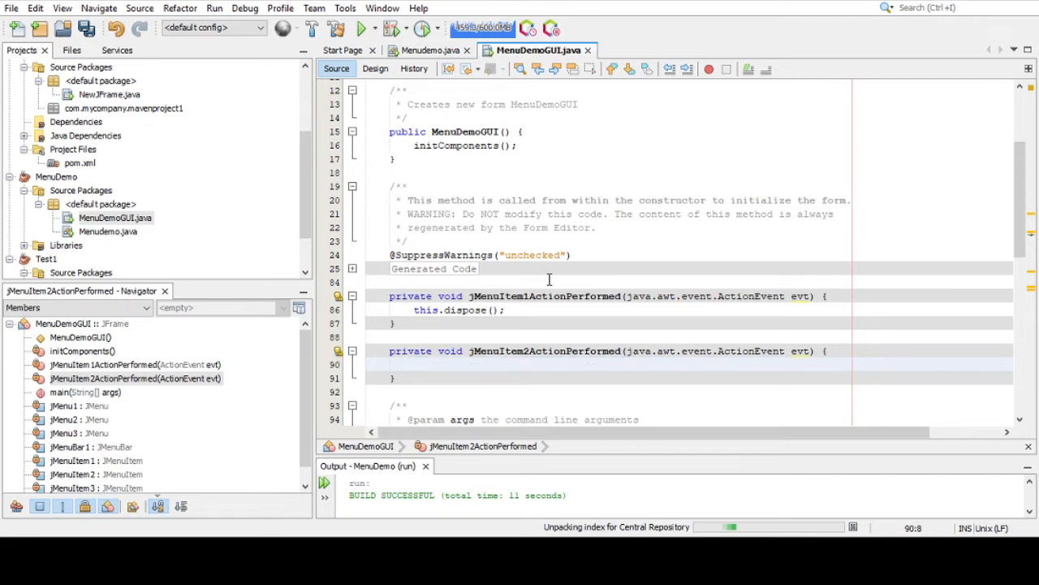
{"action": "type", "text": "JFile"}
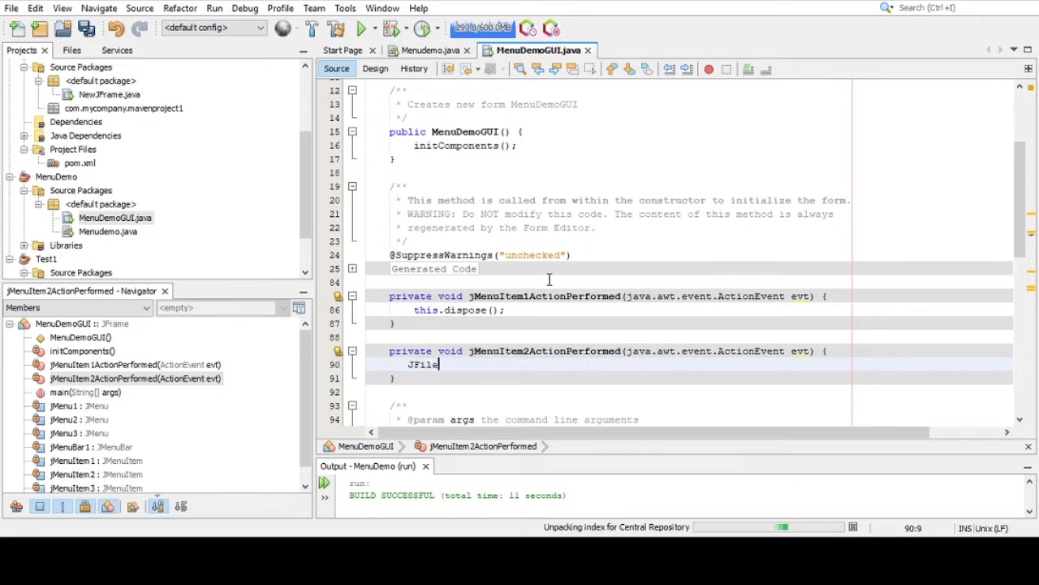
{"action": "type", "text": "Chooser"}
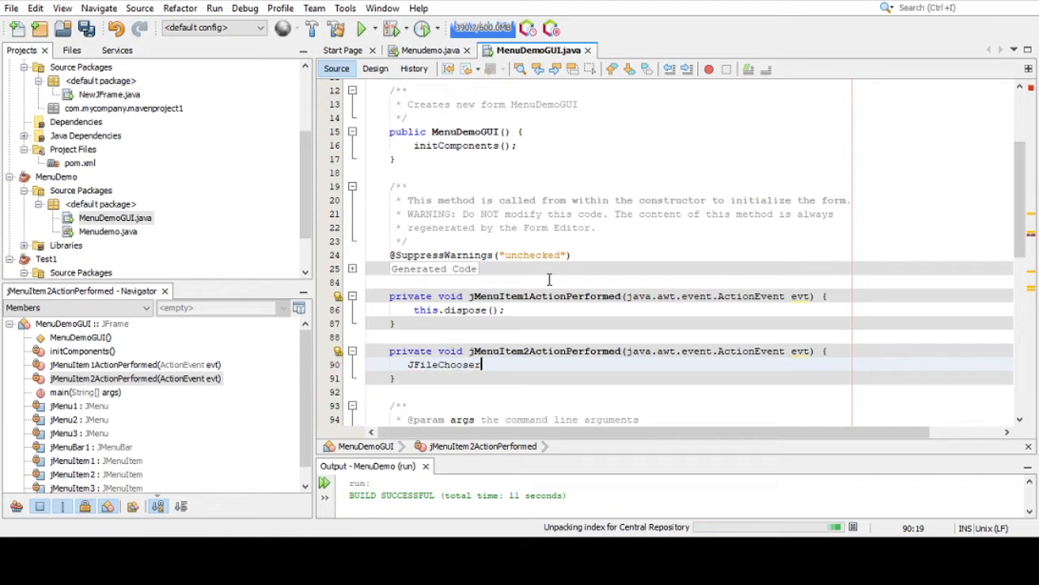
{"action": "type", "text": "fileChooser = new"}
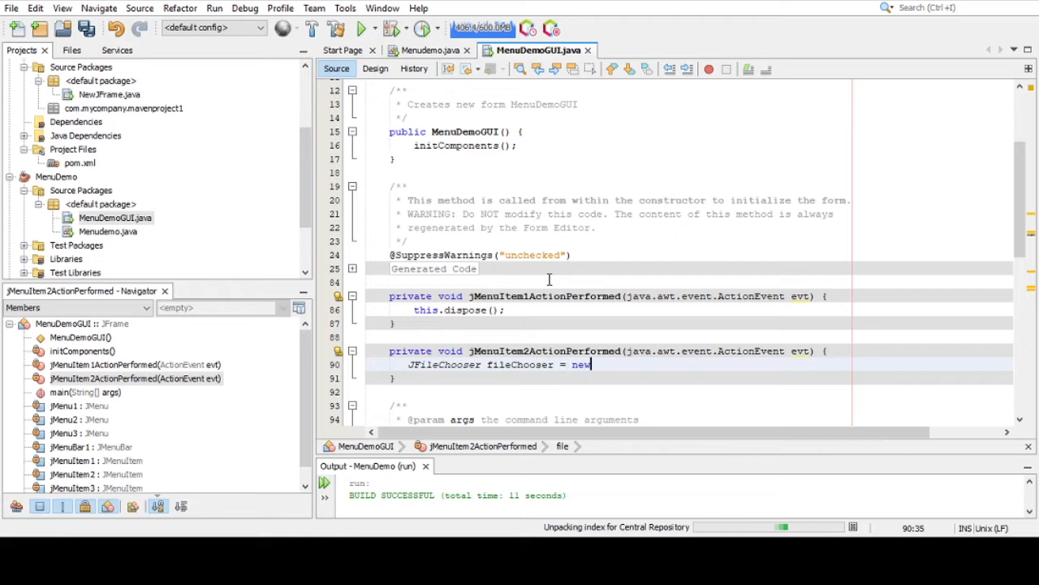
{"action": "type", "text": "JFileCh"}
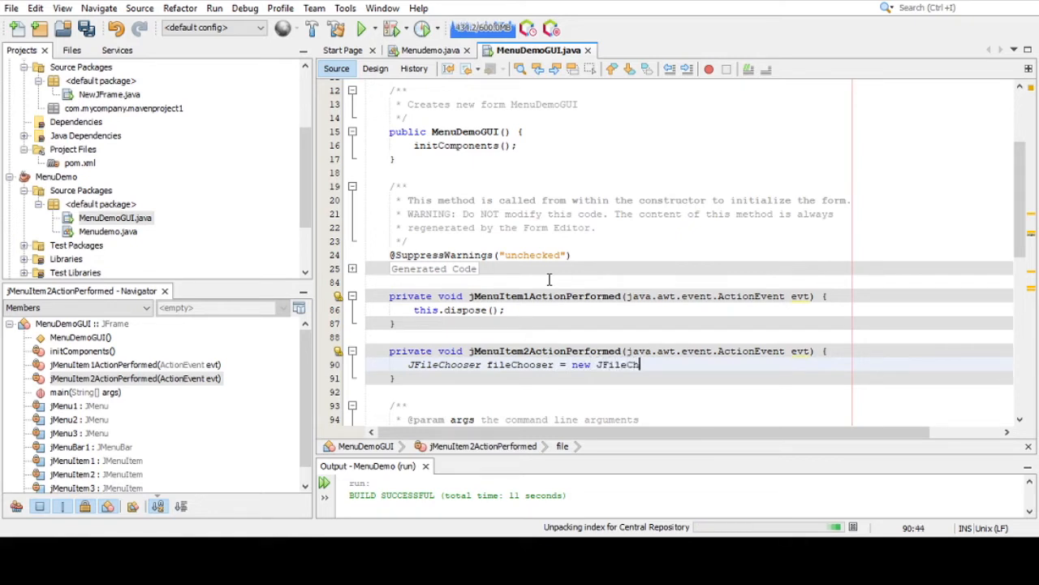
{"action": "type", "text": "ooser();"}
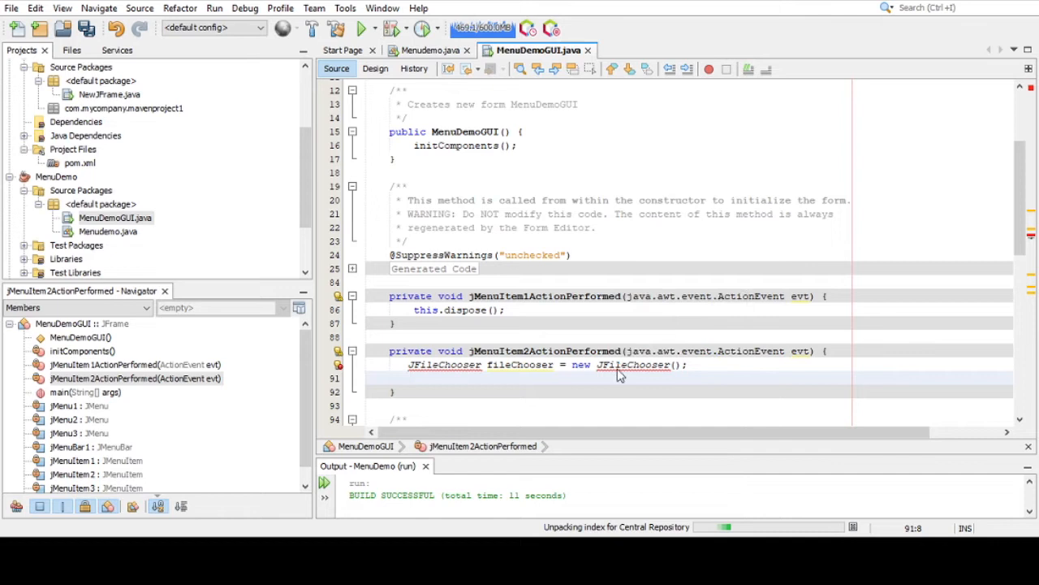
{"action": "mouse_move", "coordinate": [669, 239]}
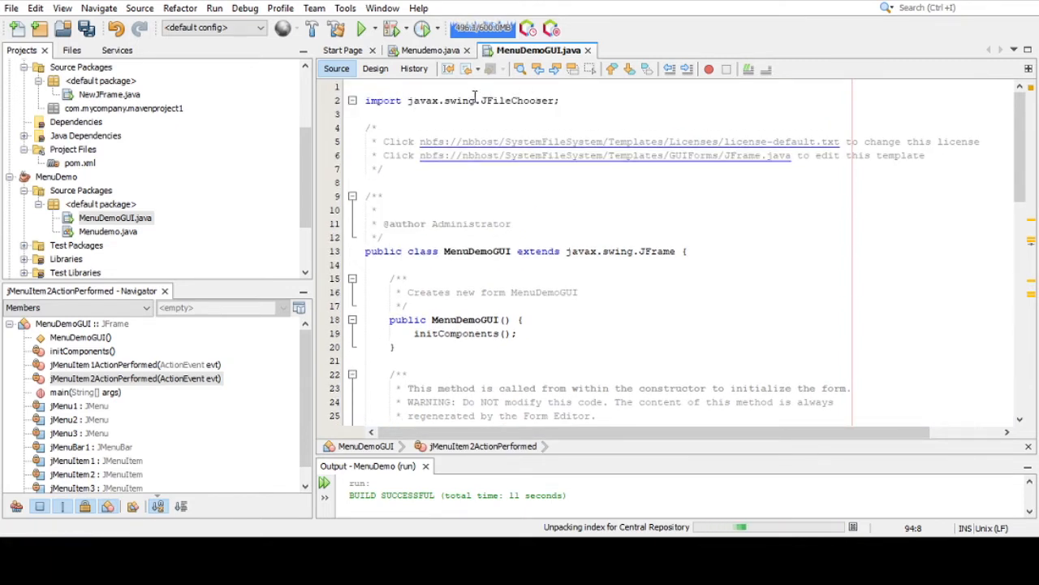
- Add the comment '//create a filechooser object (using the class JFileChooser)' above the declaration
{"action": "scroll", "scroll_direction": "down", "scroll_amount": 3}
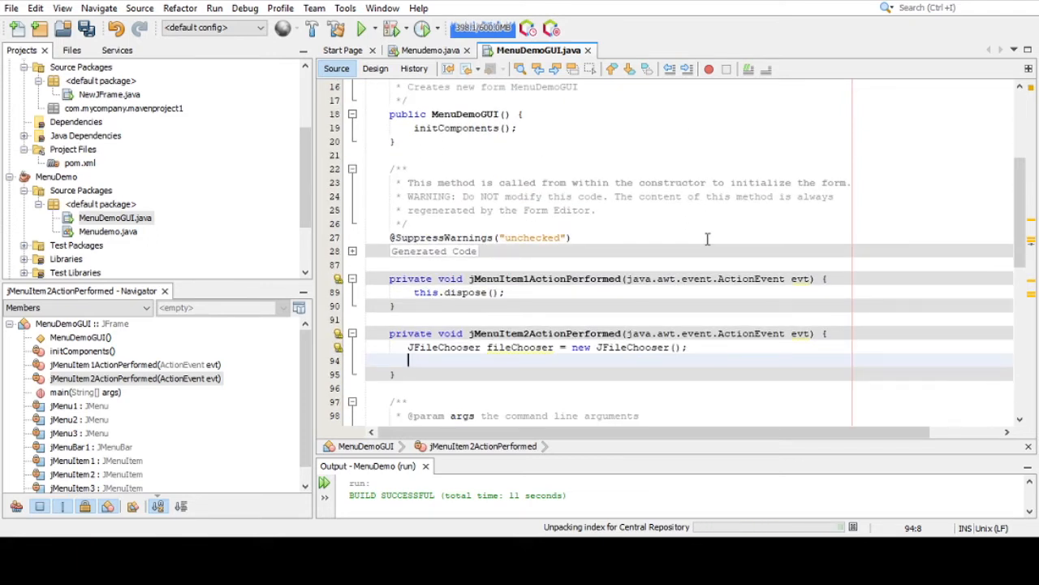
{"action": "type", "text": "file"}
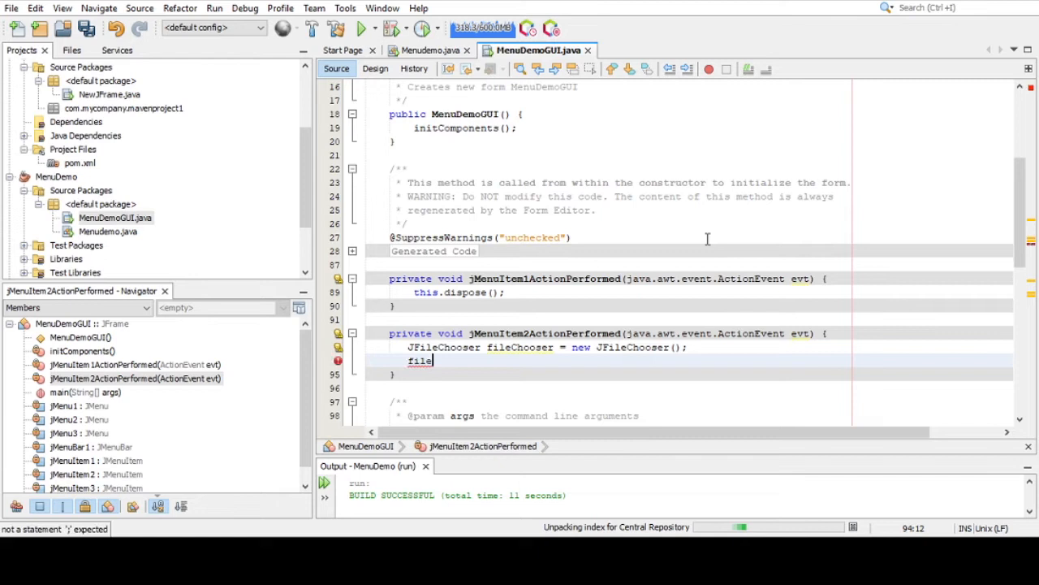
{"action": "type", "text": "Chooser"}
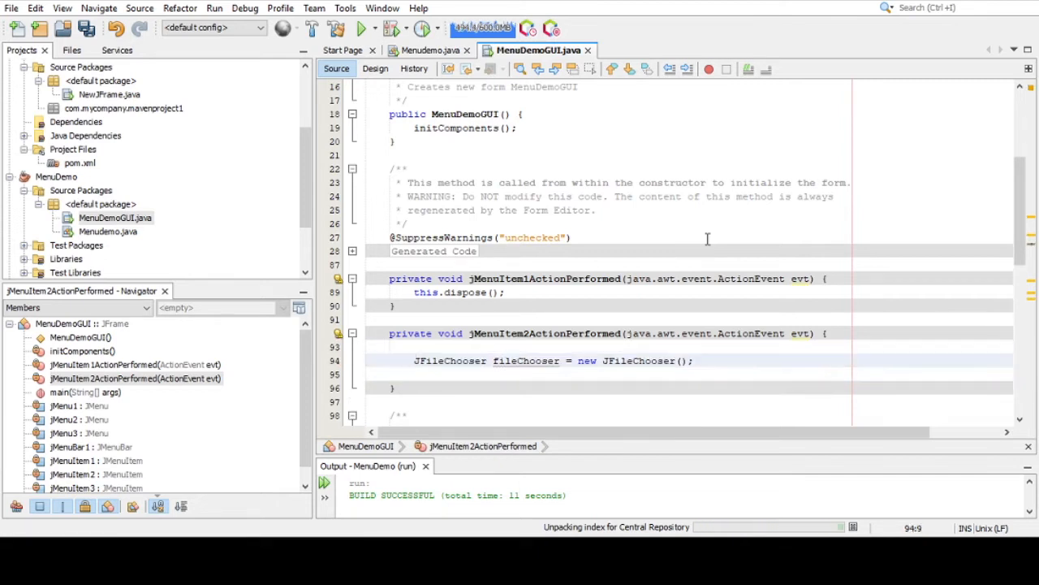
{"action": "type", "text": "//c"}
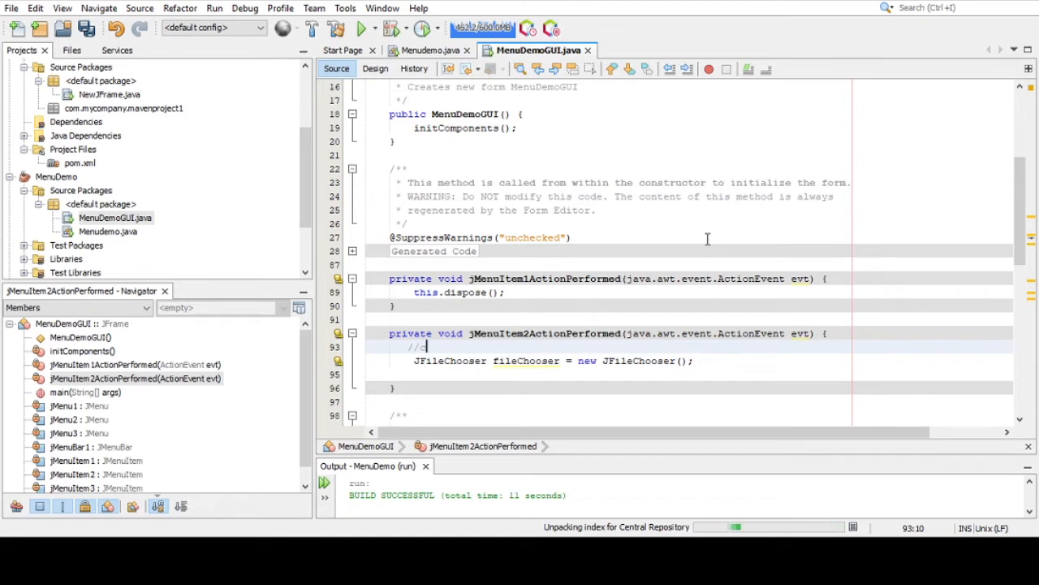
{"action": "type", "text": "reate a file"}
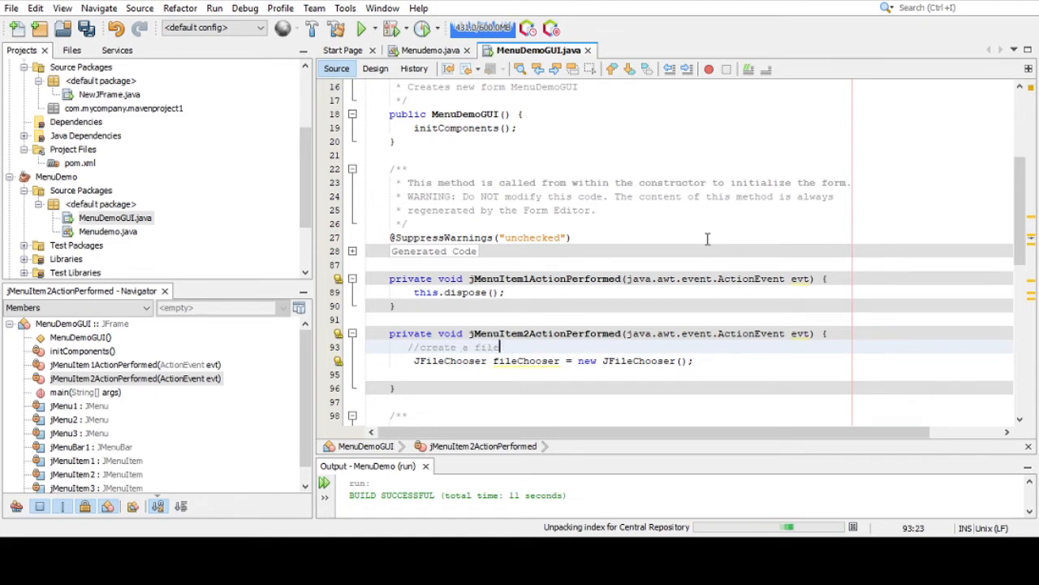
{"action": "type", "text": "chooser"}
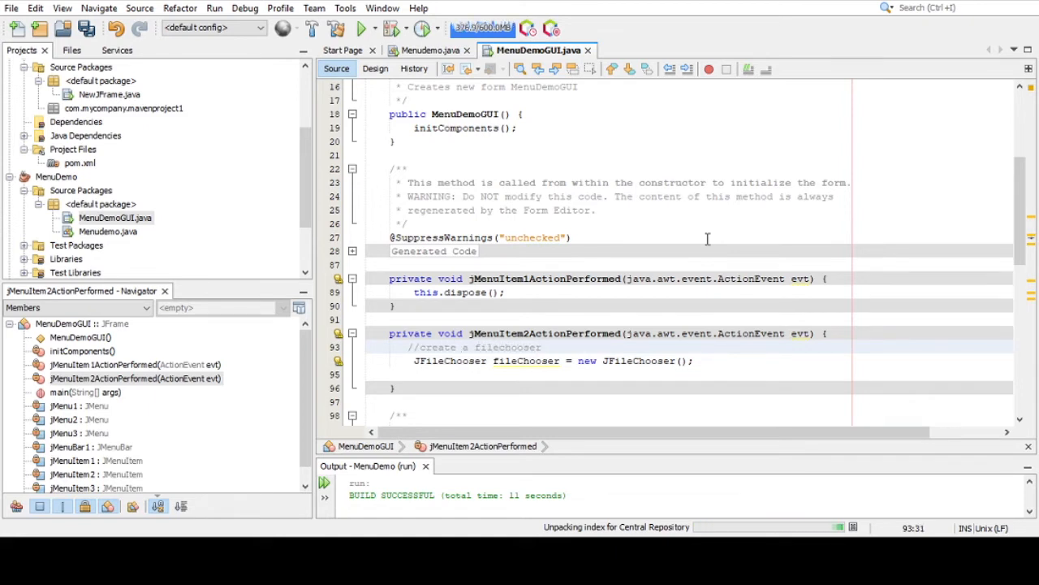
{"action": "type", "text": "object"}
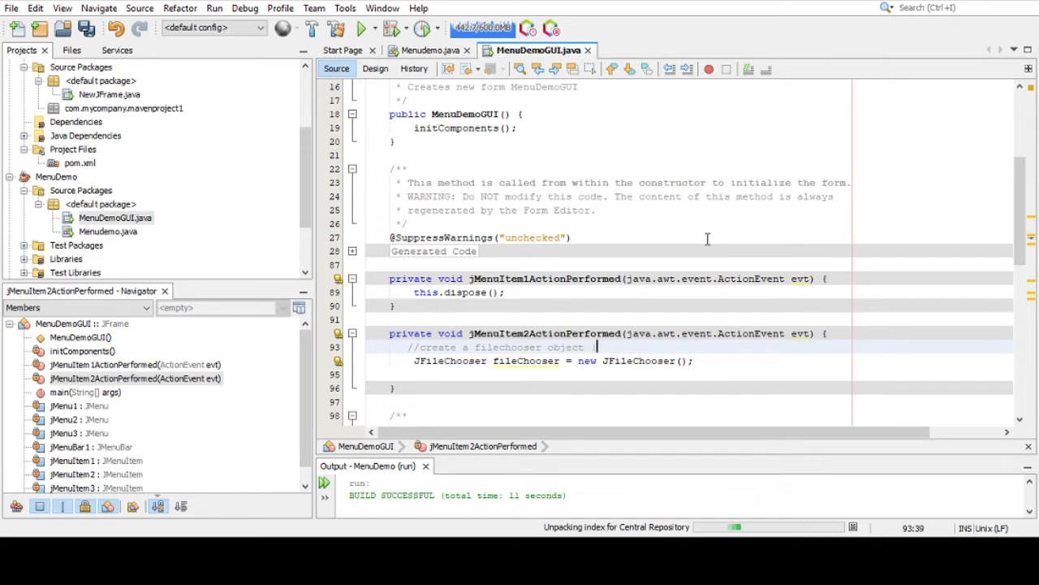
{"action": "type", "text": "(using the class"}
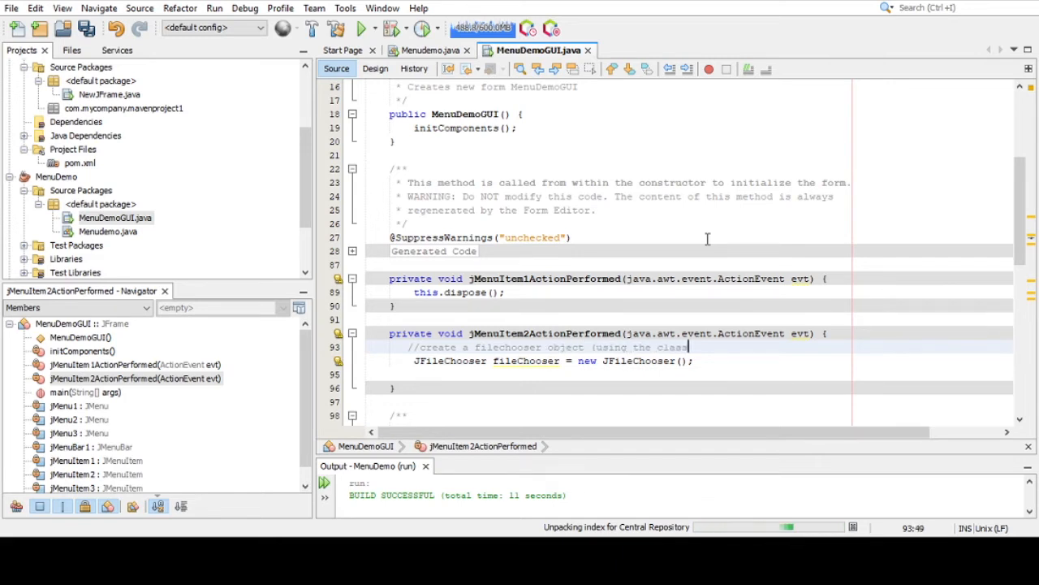
{"action": "type", "text": "JFi"}
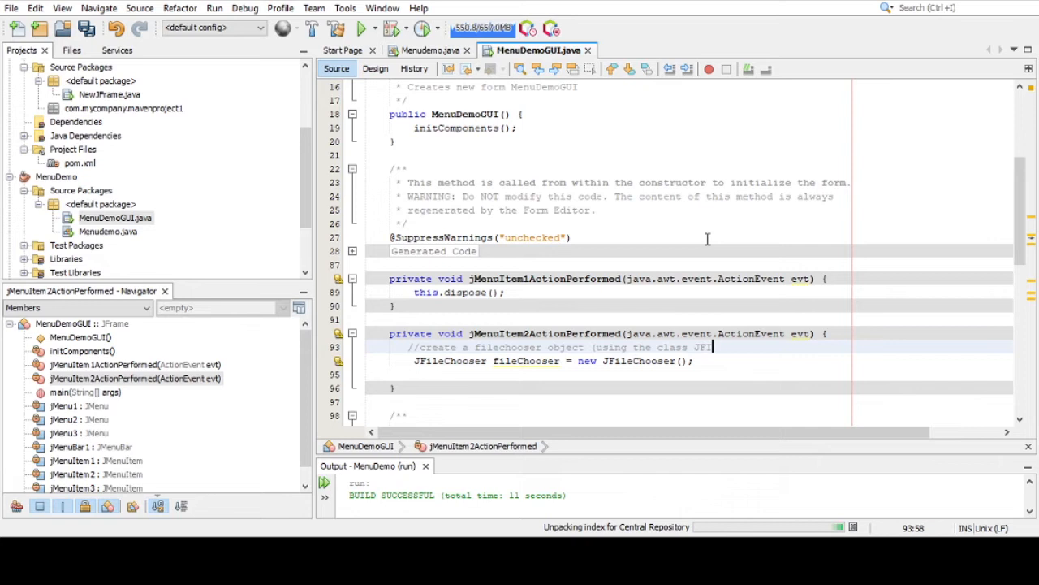
{"action": "type", "text": "leChooser"}
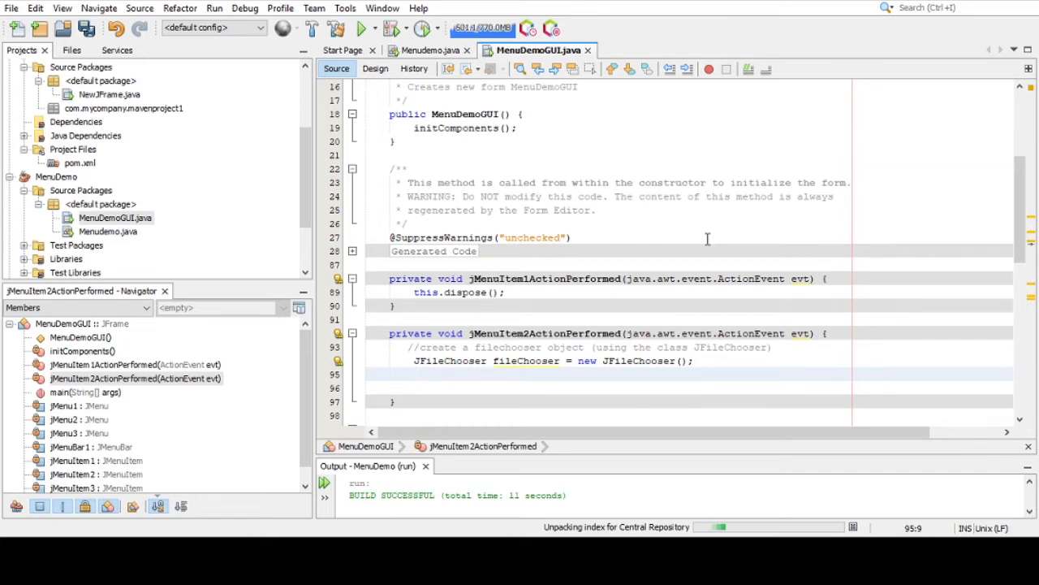
- Add a commented fileChooser.setCurrentDirectory(new File(System.getProperty("user.home"))); line
{"action": "type", "text": "//set current directory"}
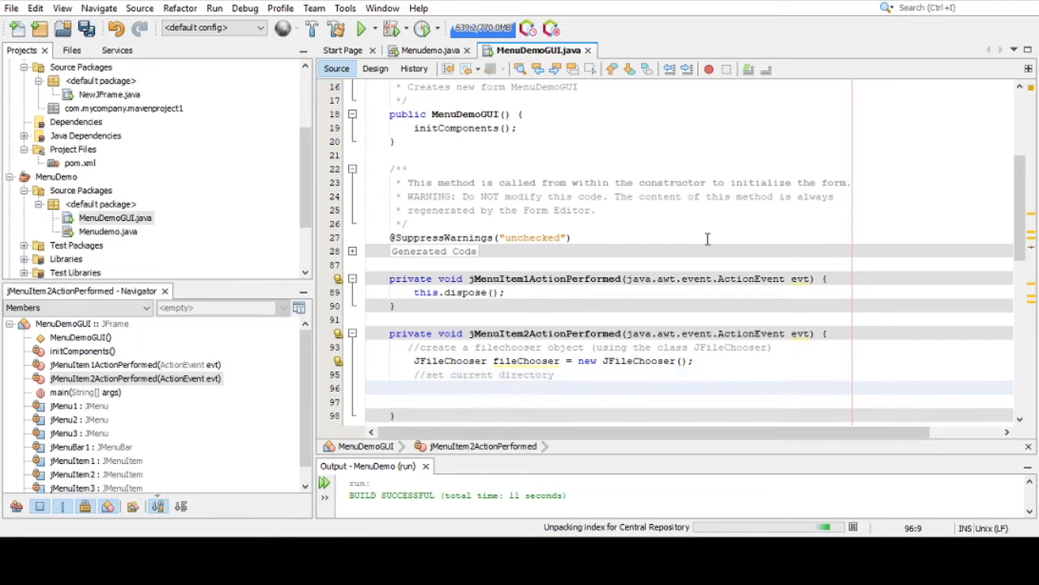
{"action": "type", "text": "fileChoo"}
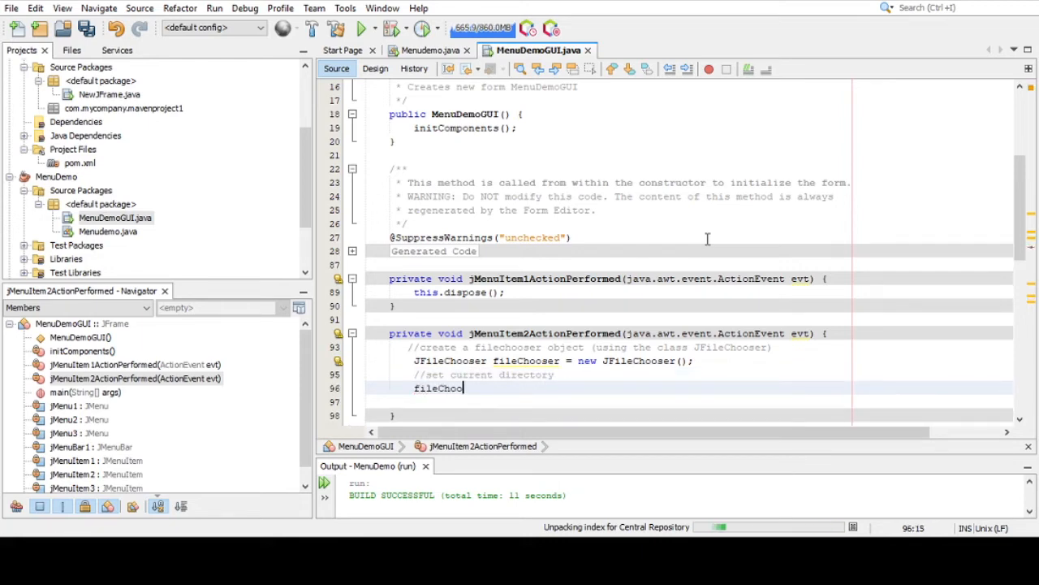
{"action": "type", "text": ".se"}
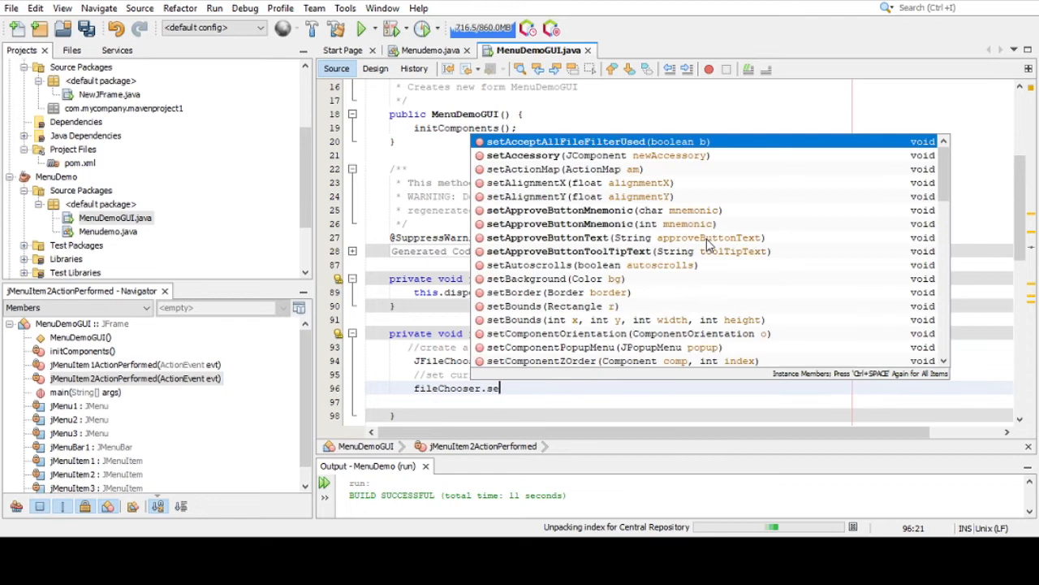
{"action": "type", "text": "tCurrentDirectory(new File(System));"}
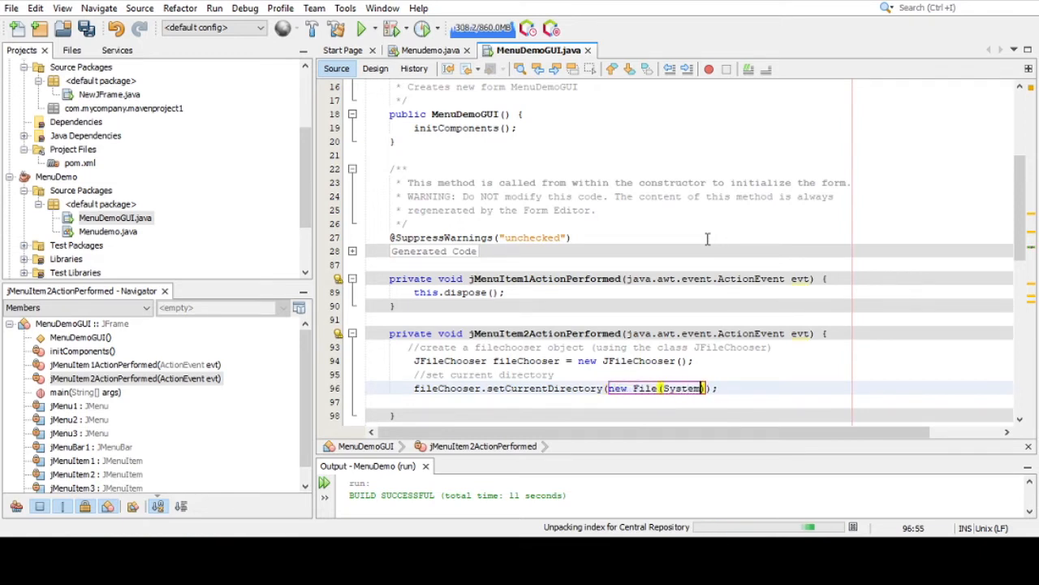
{"action": "type", "text": ".getProperty(\"user.home"}
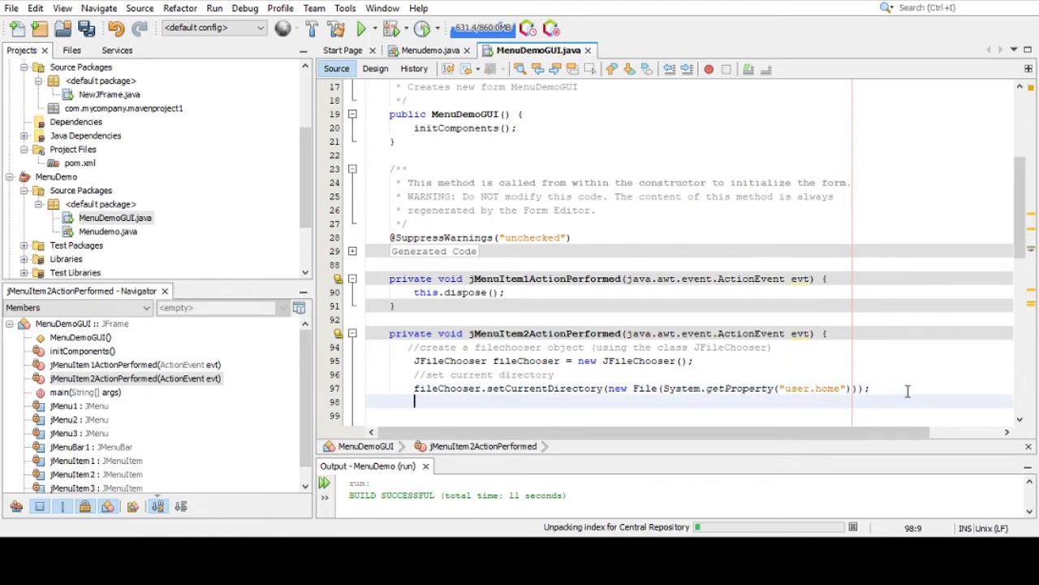
- Add a commented int result = fileChooser.showOpenDialog(null); line
{"action": "type", "text": "//open"}
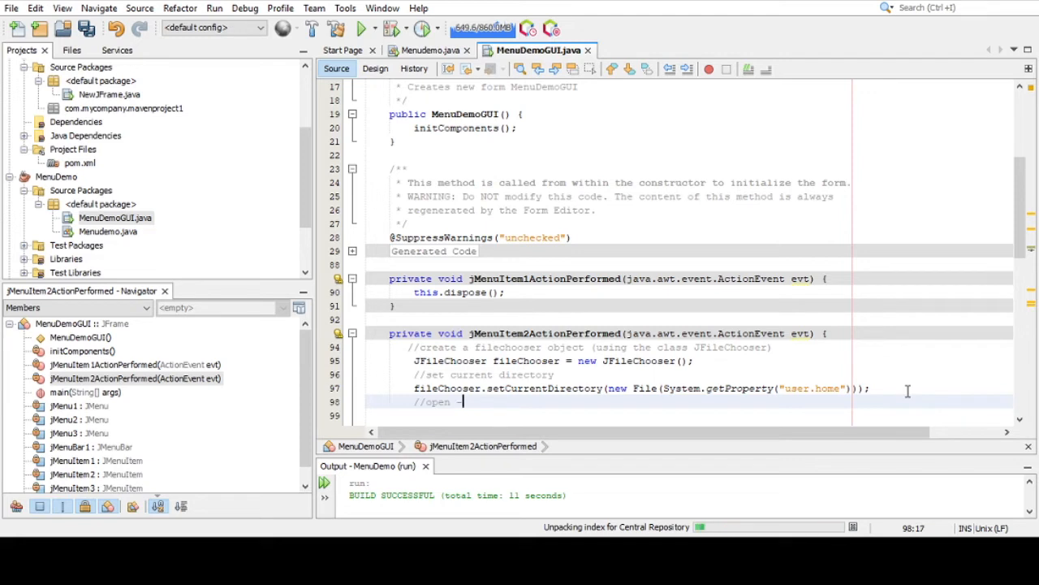
{"action": "type", "text": "OPEN dialog box and get result"}
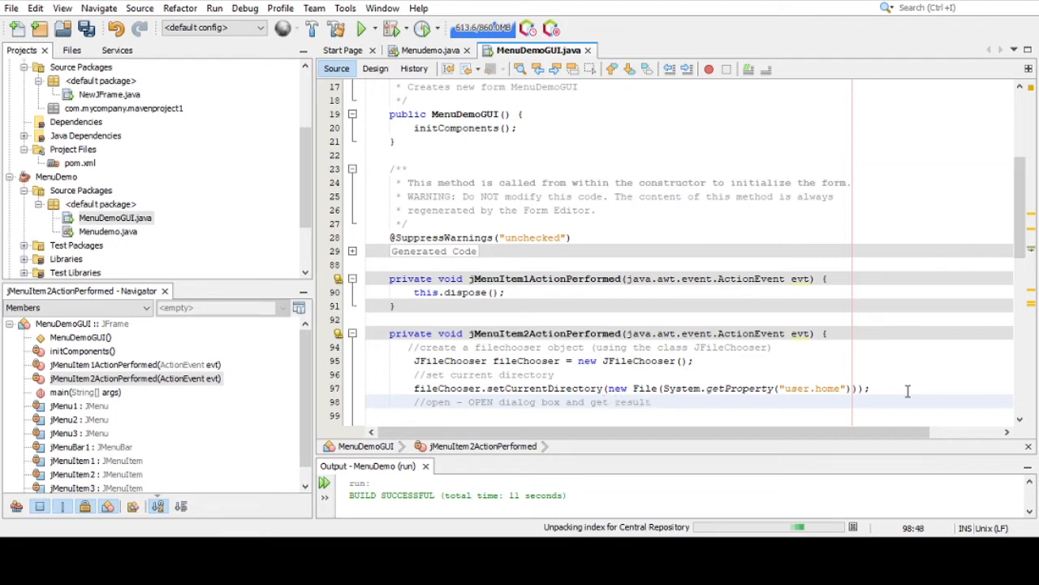
{"action": "type", "text": "resul"}
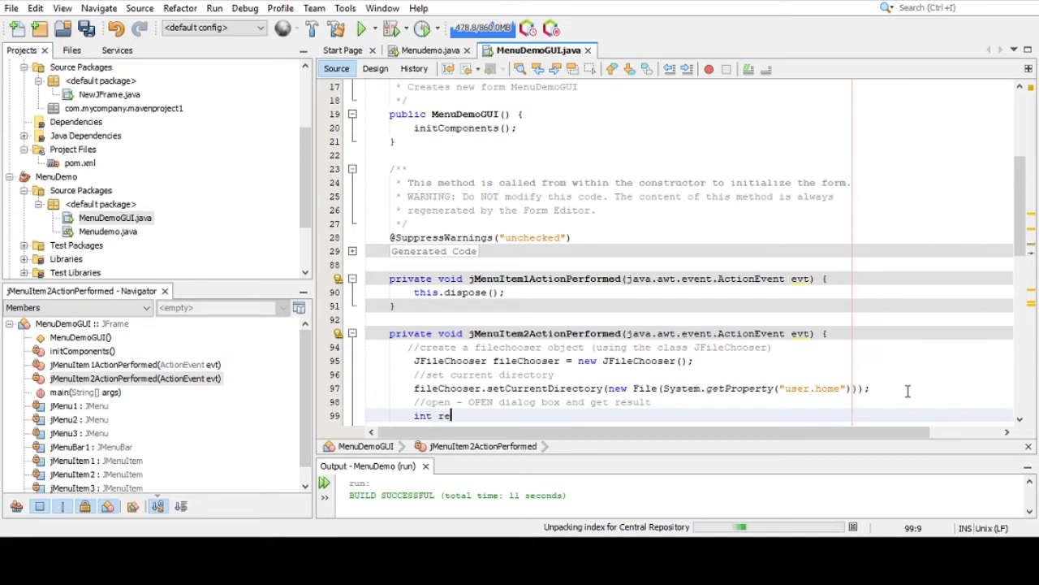
{"action": "type", "text": "sult ="}
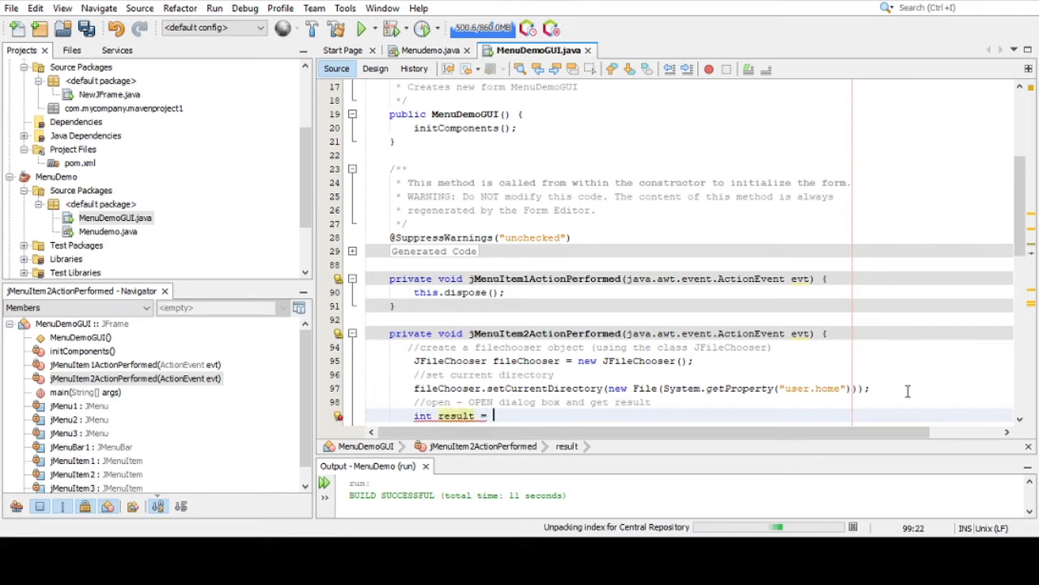
{"action": "type", "text": "fileChoose"}
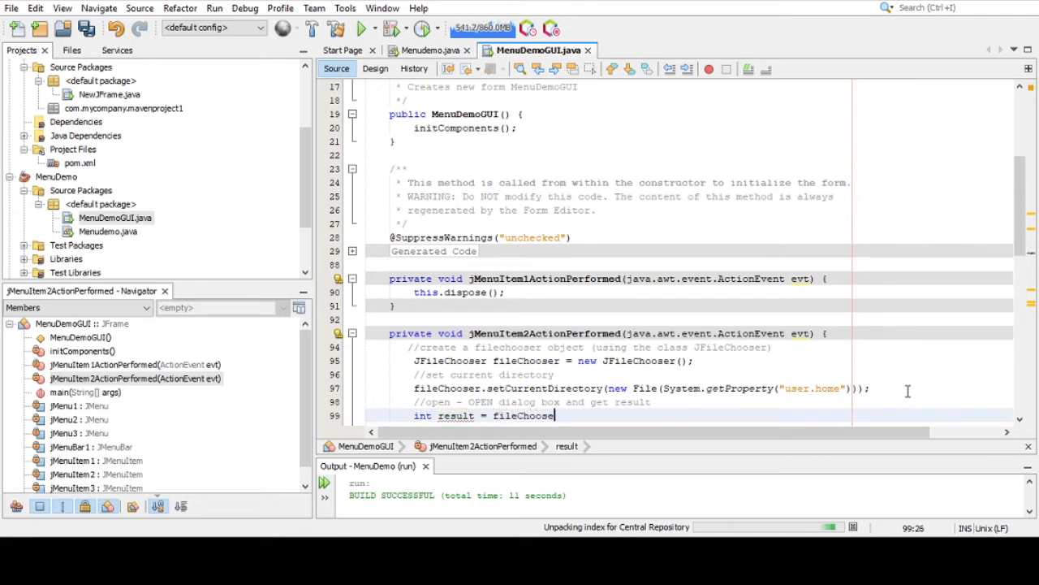
{"action": "type", "text": "showOpenDialog(null);"}
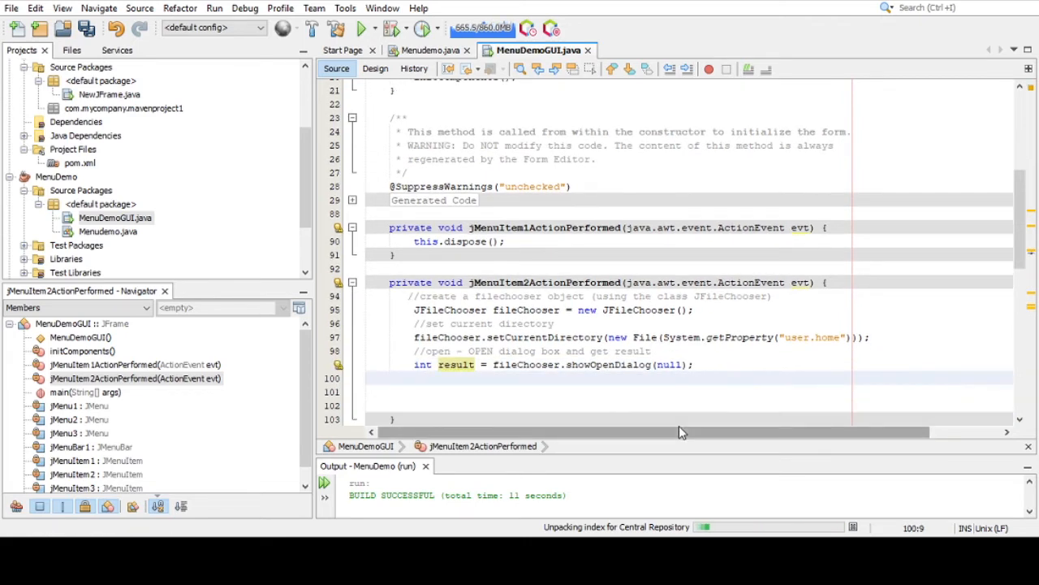
{"action": "left_click", "coordinate": [612, 377]}
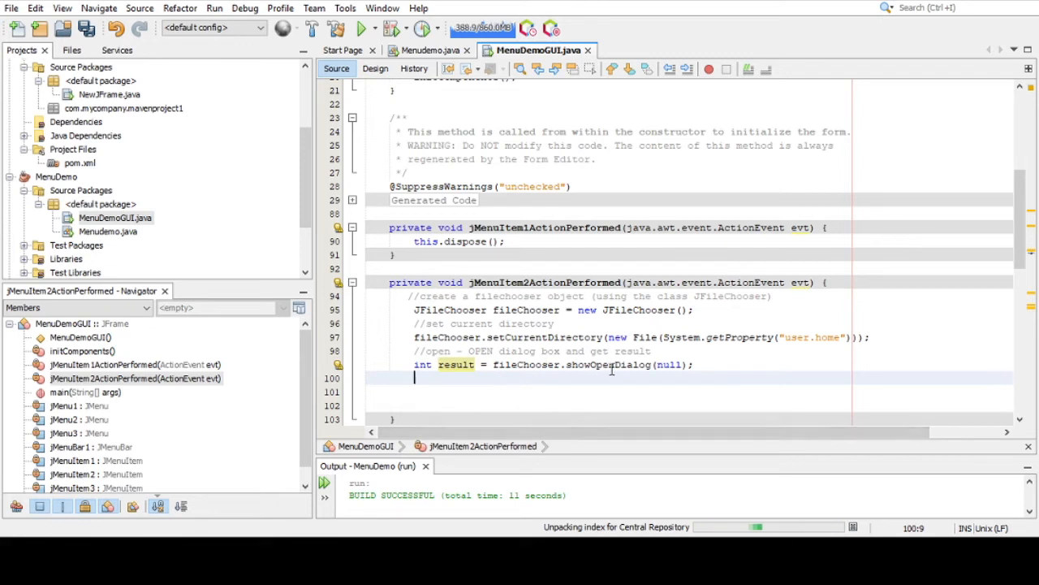
{"action": "mouse_move", "coordinate": [455, 365]}
{"action": "type", "text": "if(result "}
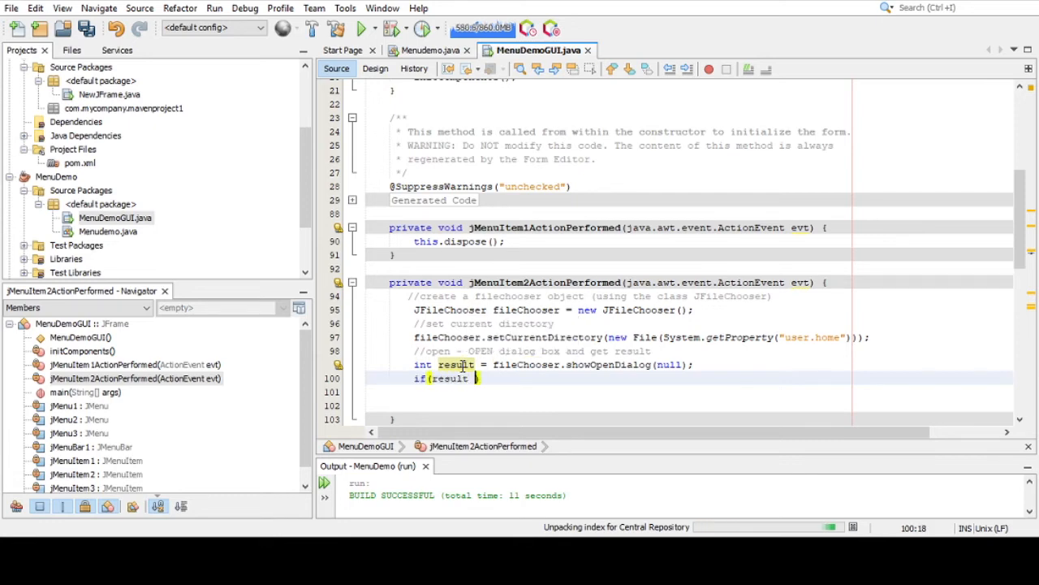
- Compare the chooser result with JFileChooser.APPROVE_OPTION, open the if block, and start a comment
{"action": "type", "text": "=="}
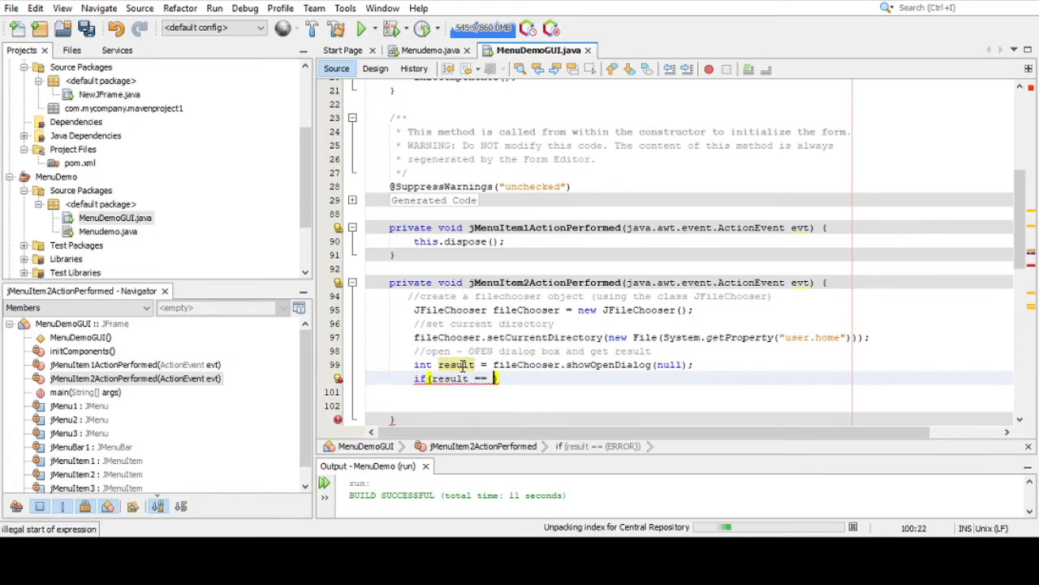
{"action": "type", "text": "JFileChooser"}
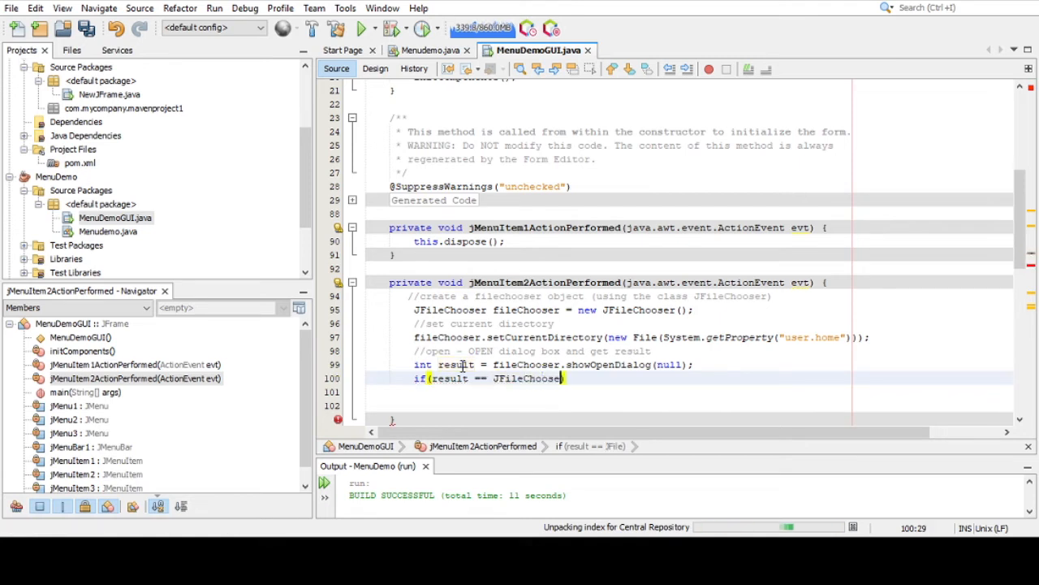
{"action": "type", "text": ".)"}
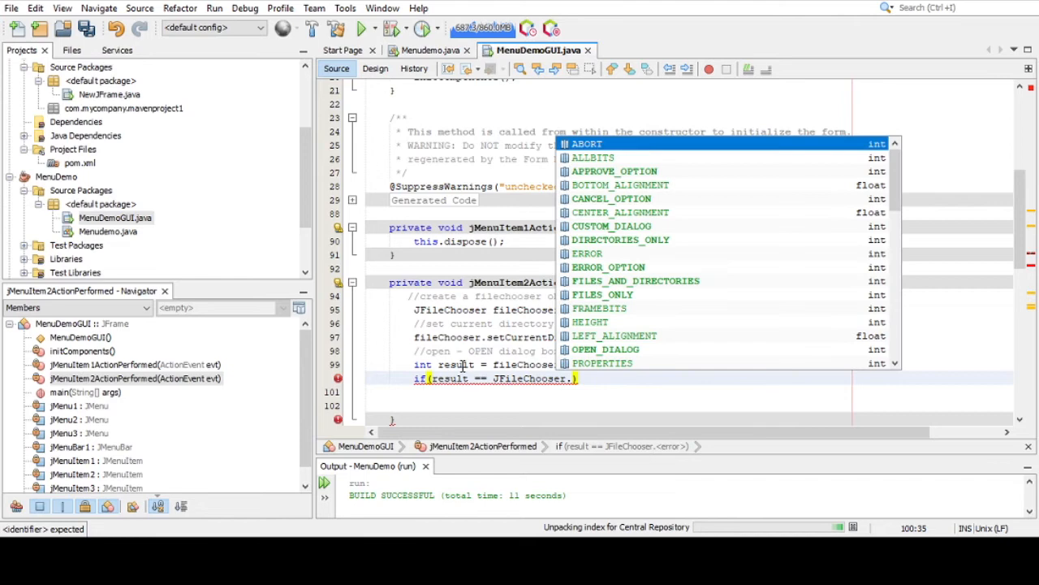
{"action": "type", "text": "A"}
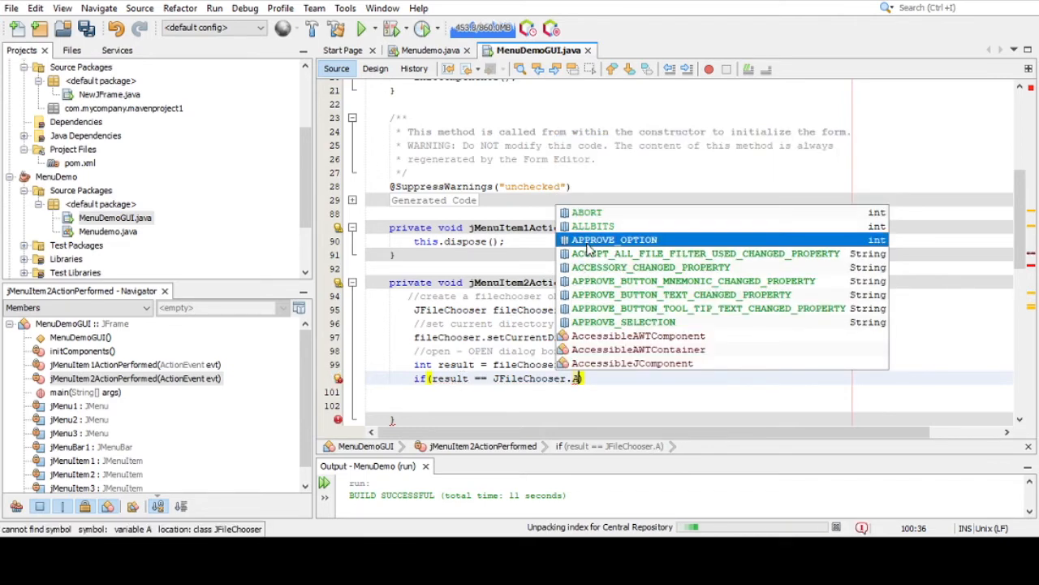
{"action": "left_click", "coordinate": [613, 239]}
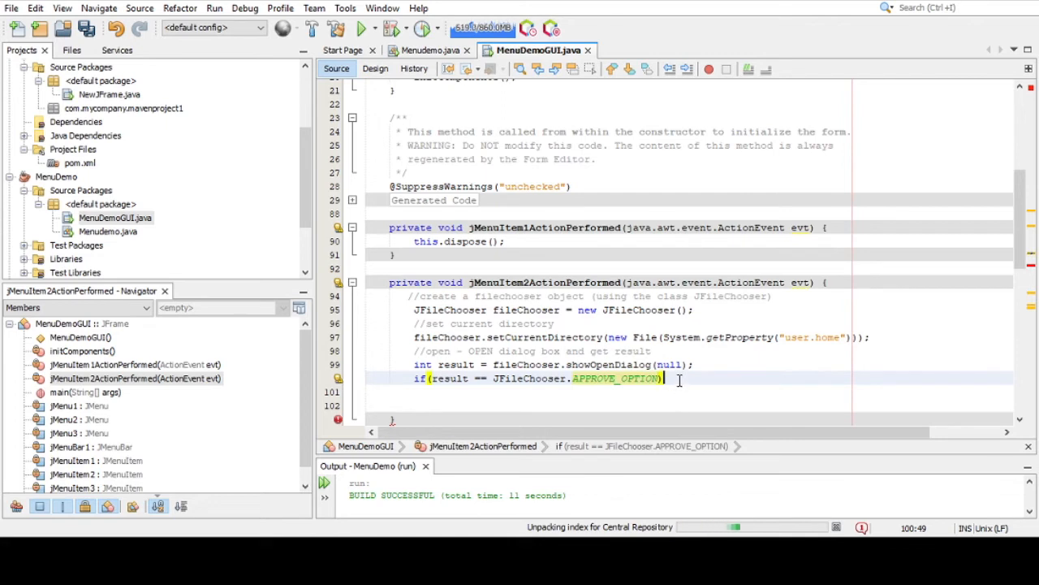
{"action": "type", "text": "{"}
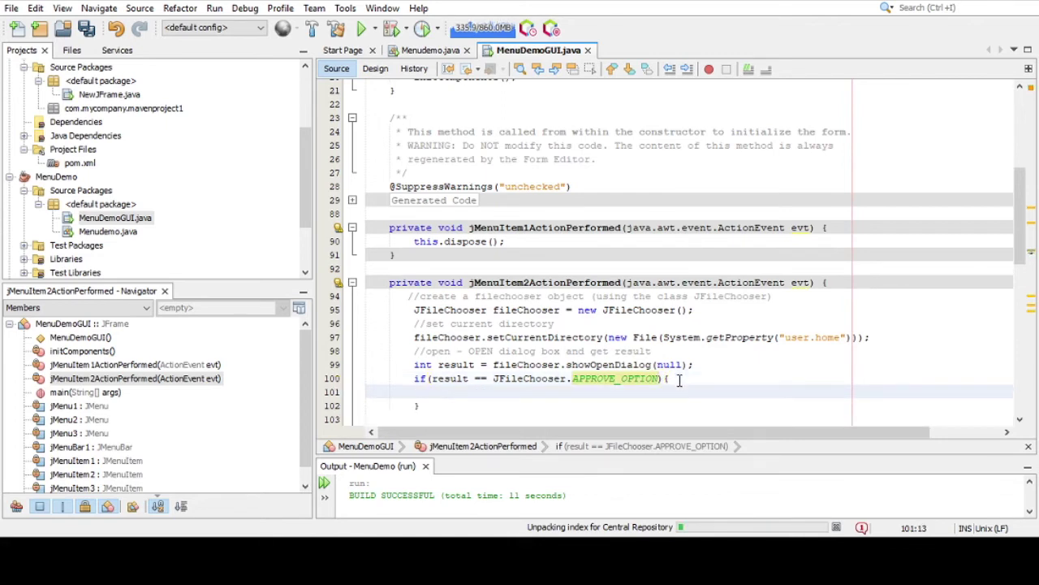
{"action": "type", "text": "Fi"}
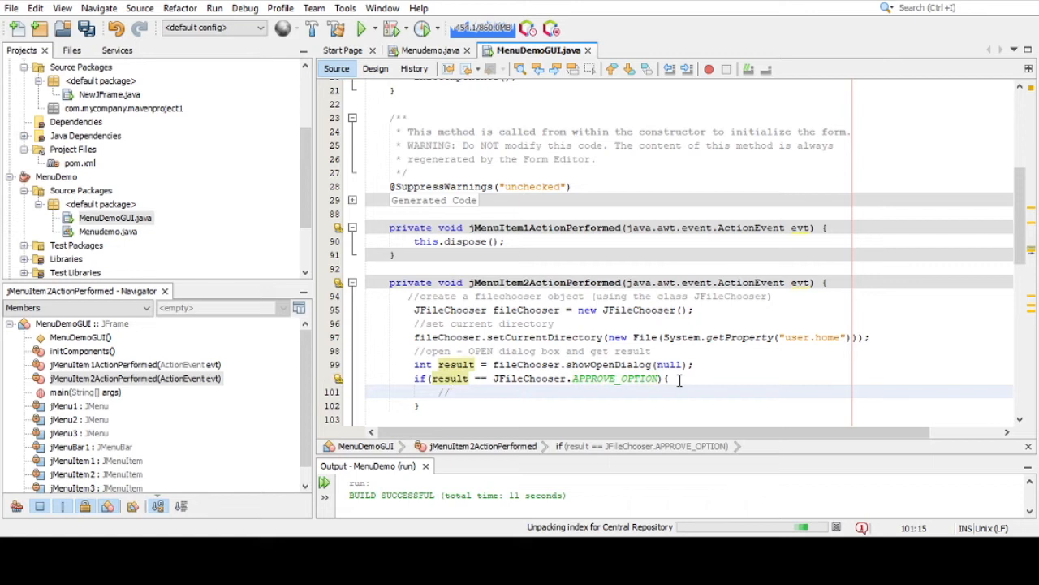
- Add a 'get selected file' comment and File selectedFile = fileChooser.getSelectedFile()
{"action": "type", "text": "//get selected file"}
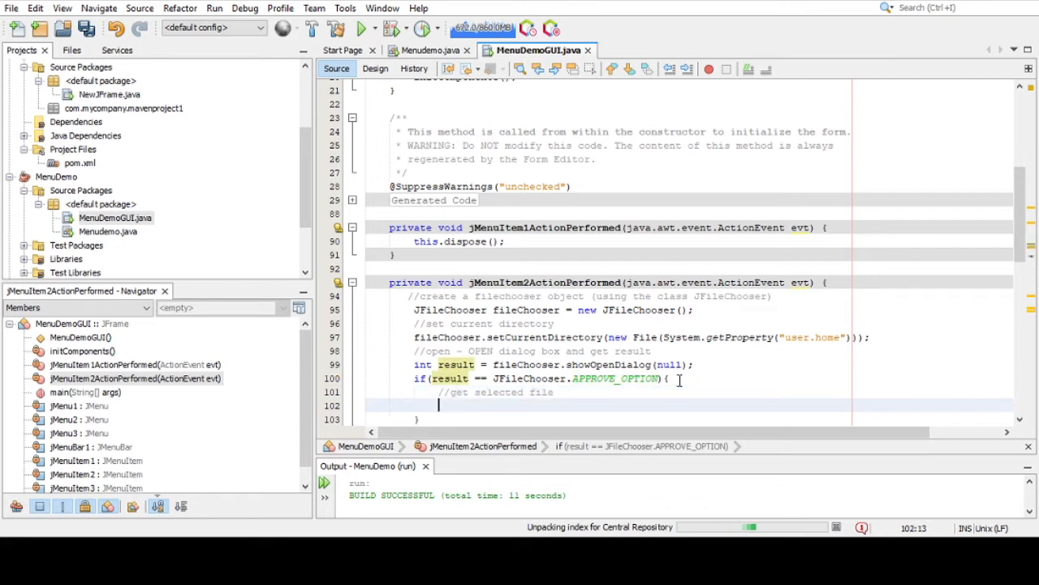
{"action": "type", "text": "File selectedFile ="}
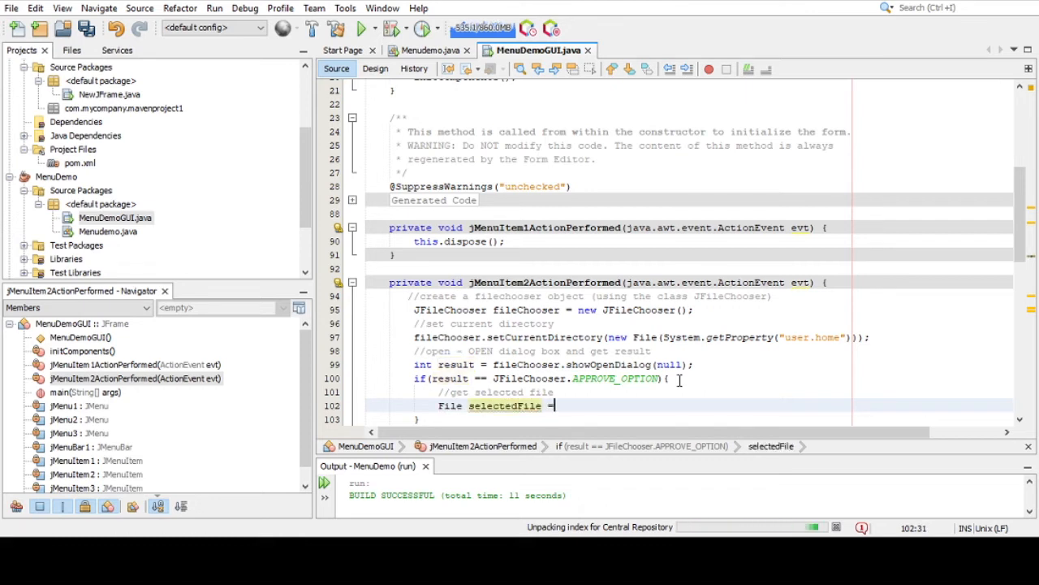
{"action": "type", "text": "fileChooser."}
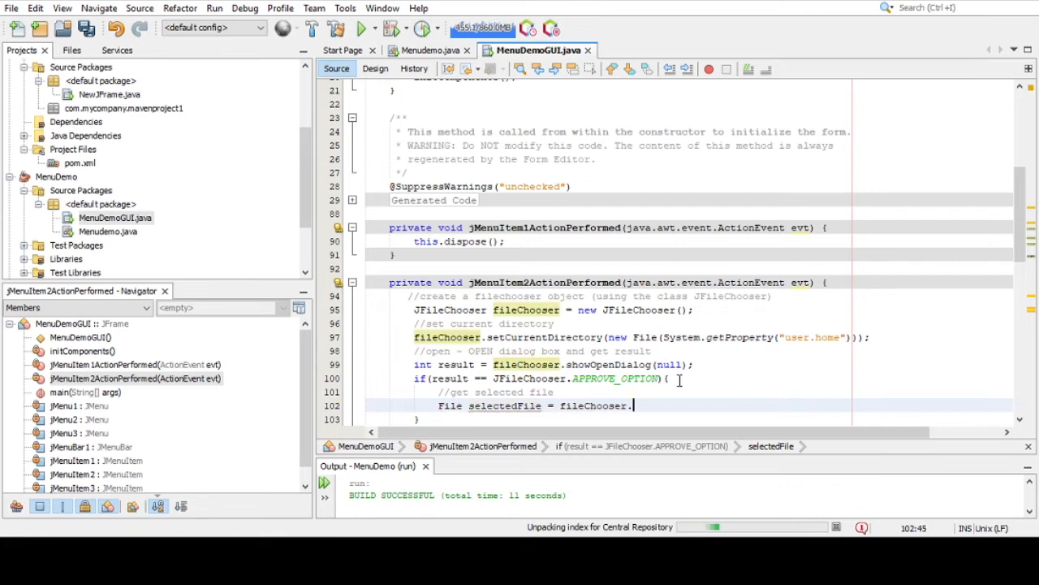
{"action": "type", "text": "getSelectedFile();"}
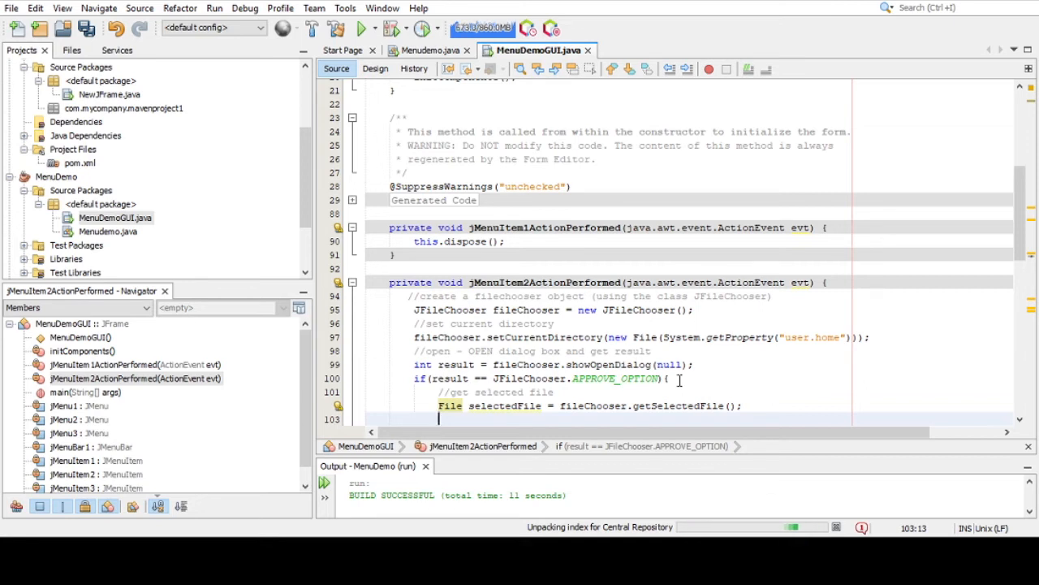
- Store selectedFile.getAbsolutePath() in a String named filename
{"action": "type", "text": "S"}
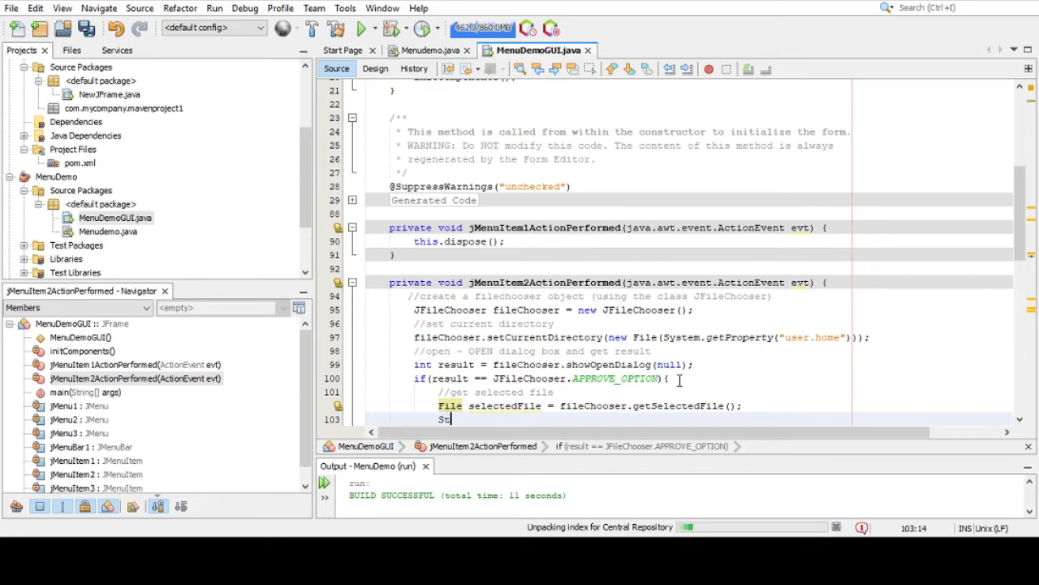
{"action": "type", "text": "tring filename = selected"}
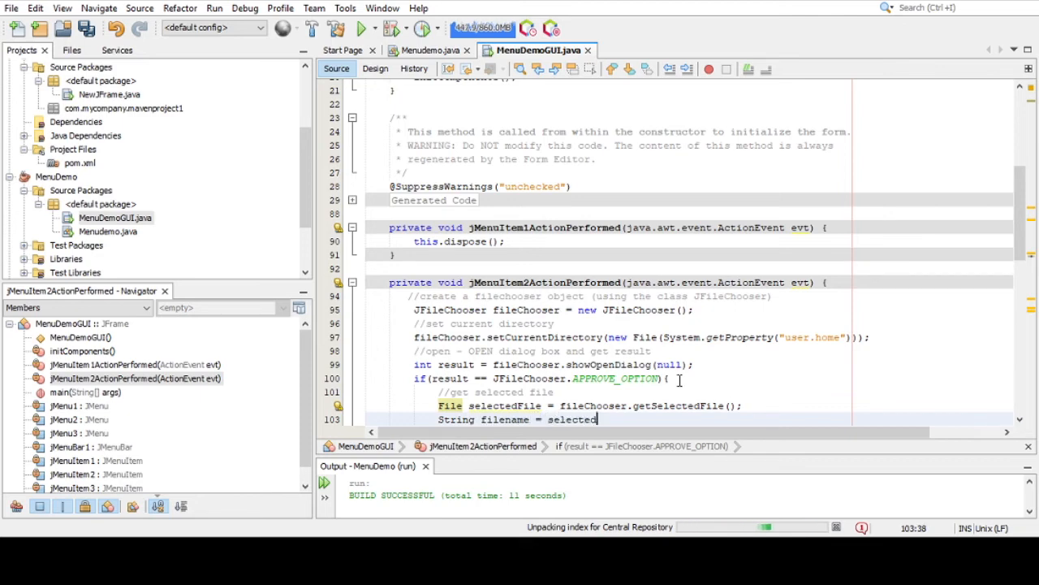
{"action": "type", "text": "File."}
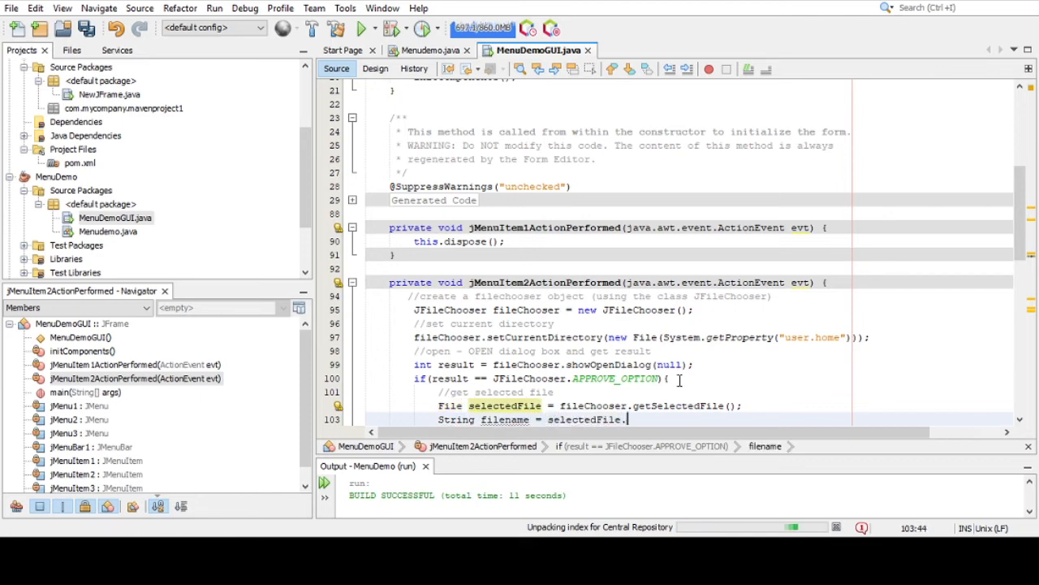
{"action": "type", "text": "getAbsolutePath"}
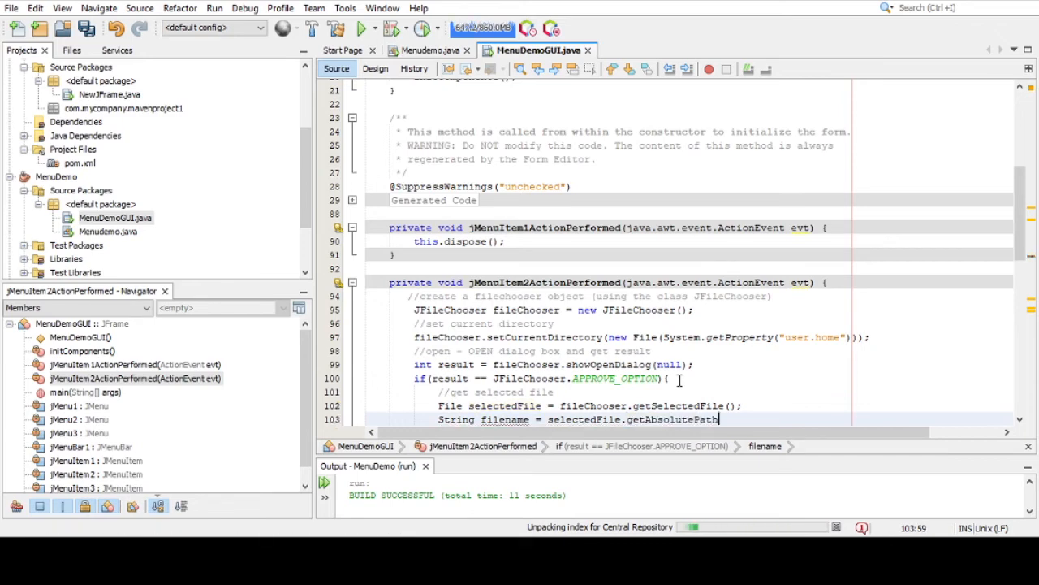
{"action": "type", "text": "();"}
{"action": "type", "text": "J"}
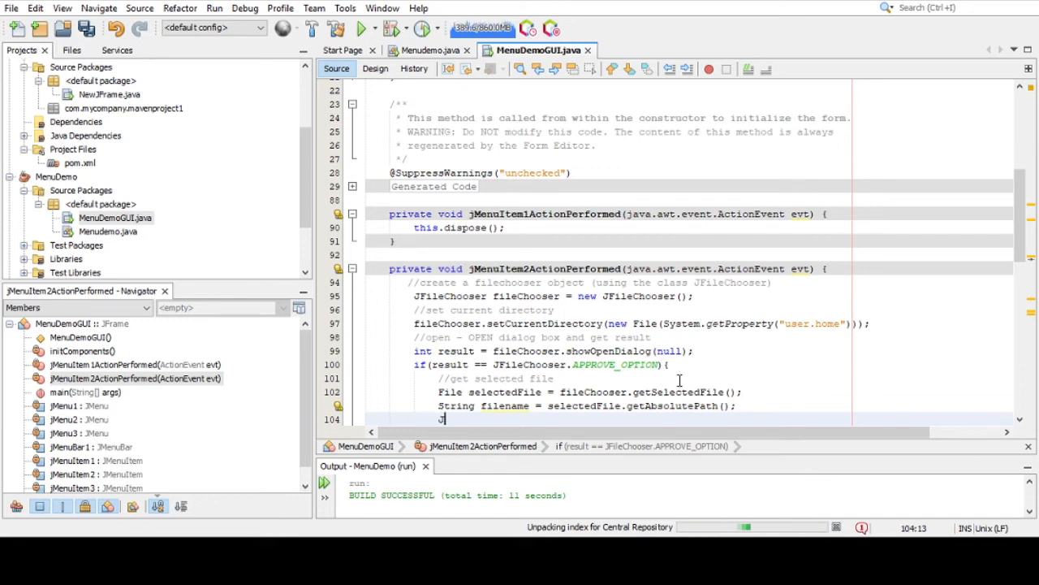
- Call JOptionPane.showMessageDialog(null, filename) inside the approval block
{"action": "type", "text": "OptionPane.sh"}
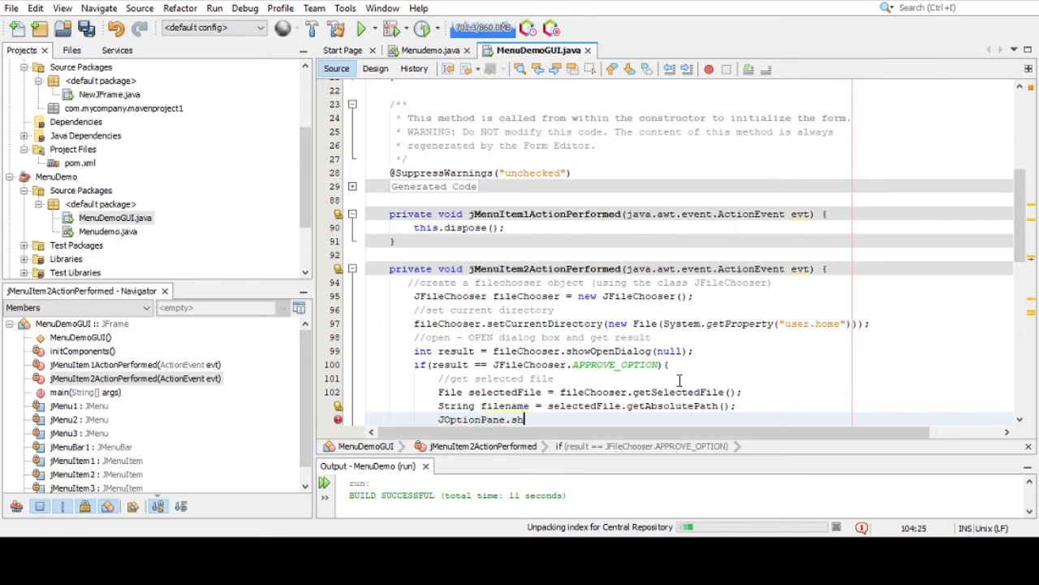
{"action": "type", "text": "owMessageDia"}
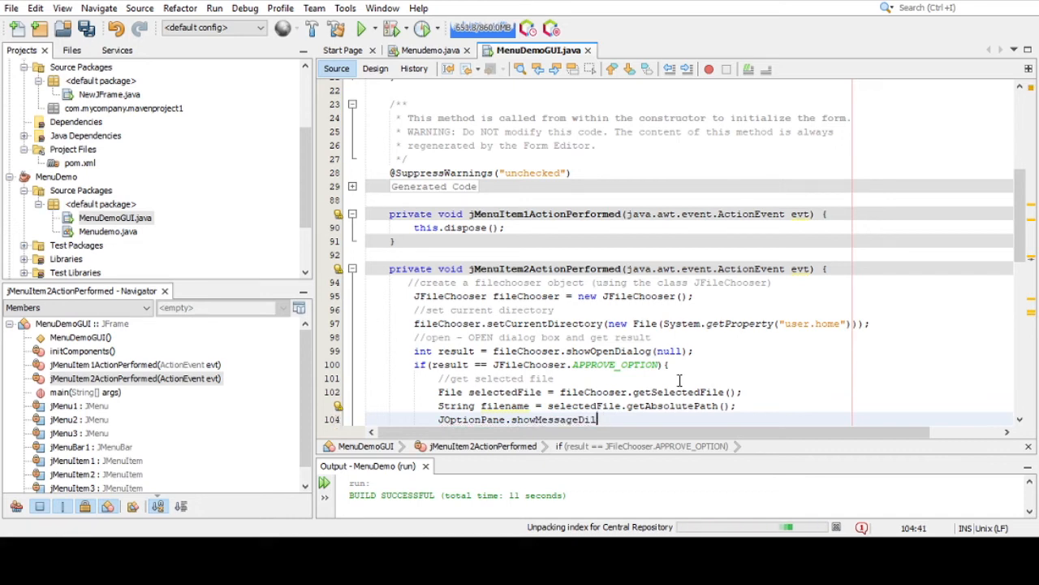
{"action": "type", "text": "(null"}
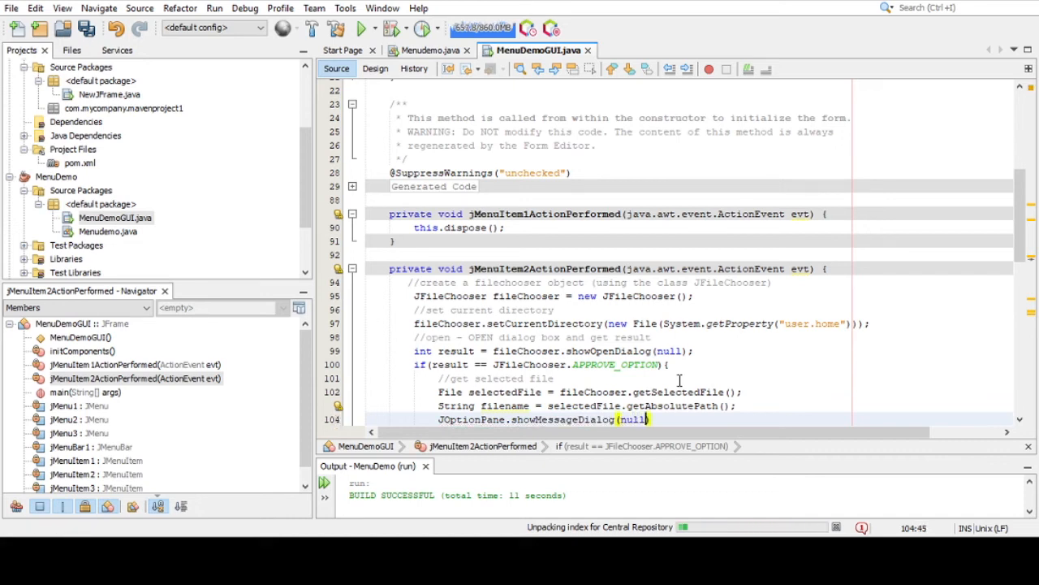
{"action": "type", "text": ",filename);"}
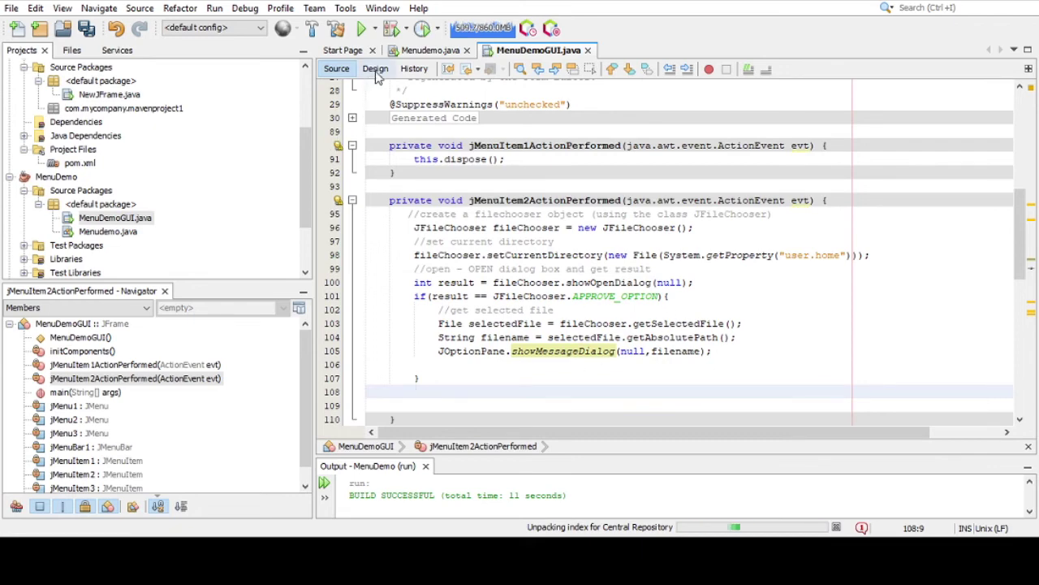
- Switch the form to its visual Design view
{"action": "left_click", "coordinate": [375, 68]}
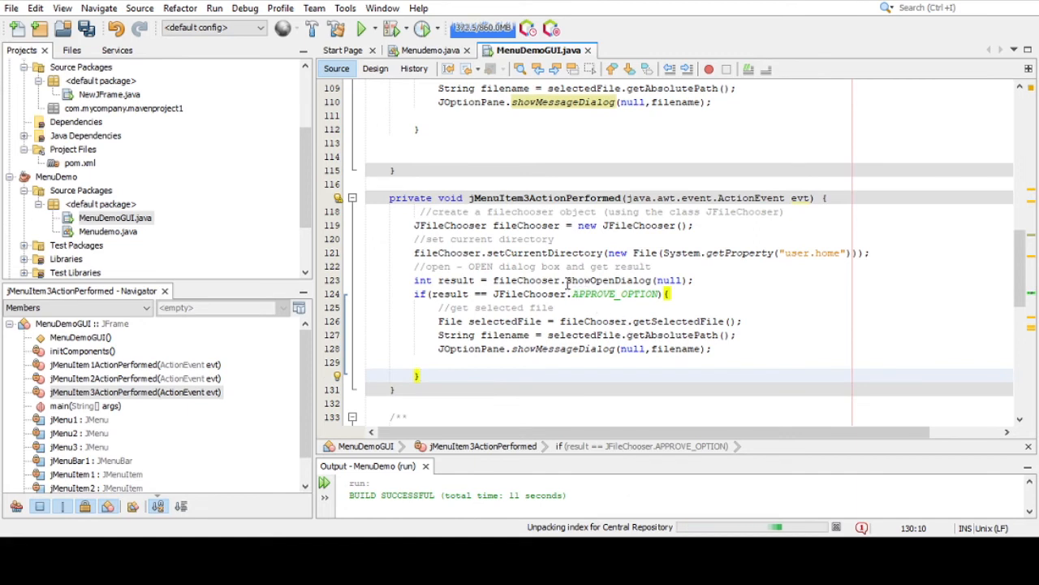
- Change the jMenuItem3 handler's showOpenDialog call to showSaveDialog(null)
{"action": "left_click", "coordinate": [696, 280]}
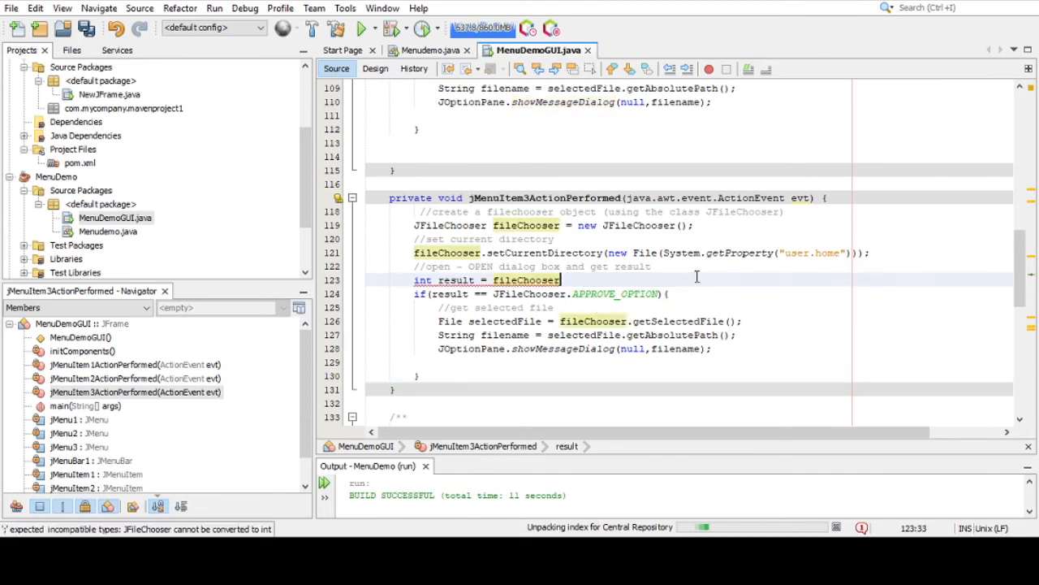
{"action": "type", "text": ".show"}
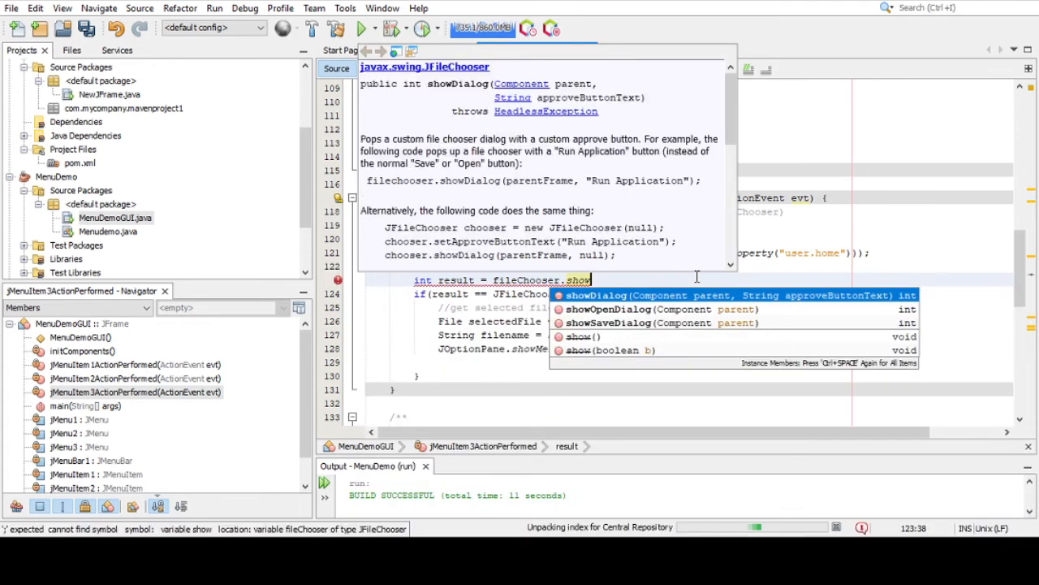
{"action": "mouse_move", "coordinate": [617, 328]}
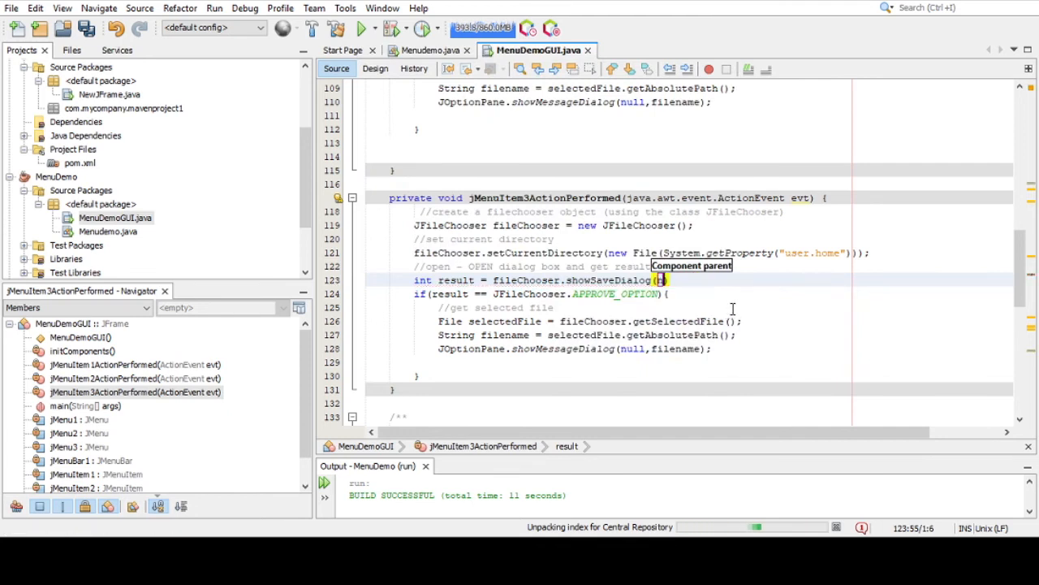
{"action": "type", "text": "null"}
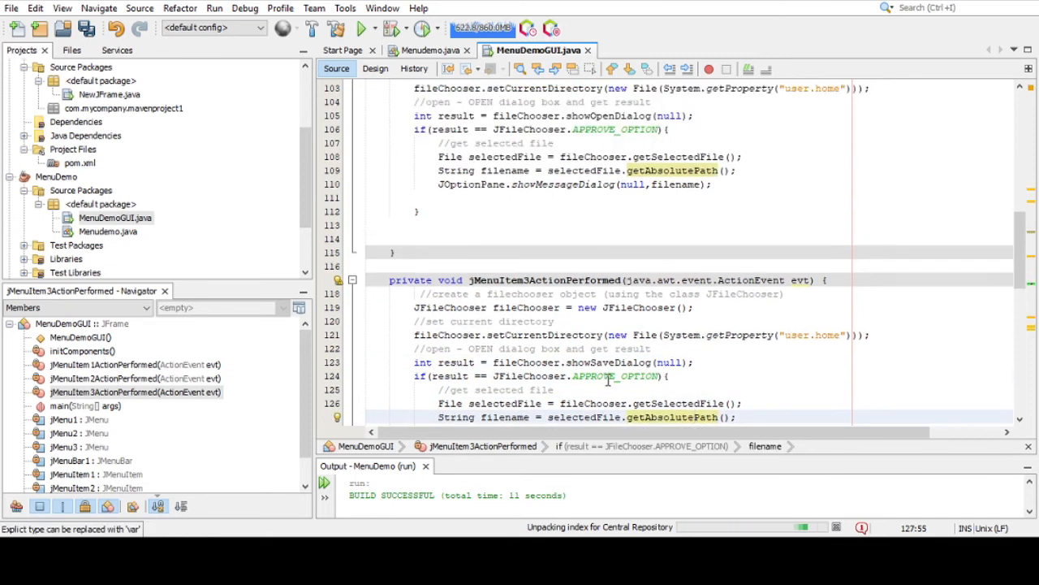
{"action": "scroll", "scroll_direction": "down", "scroll_amount": 3}
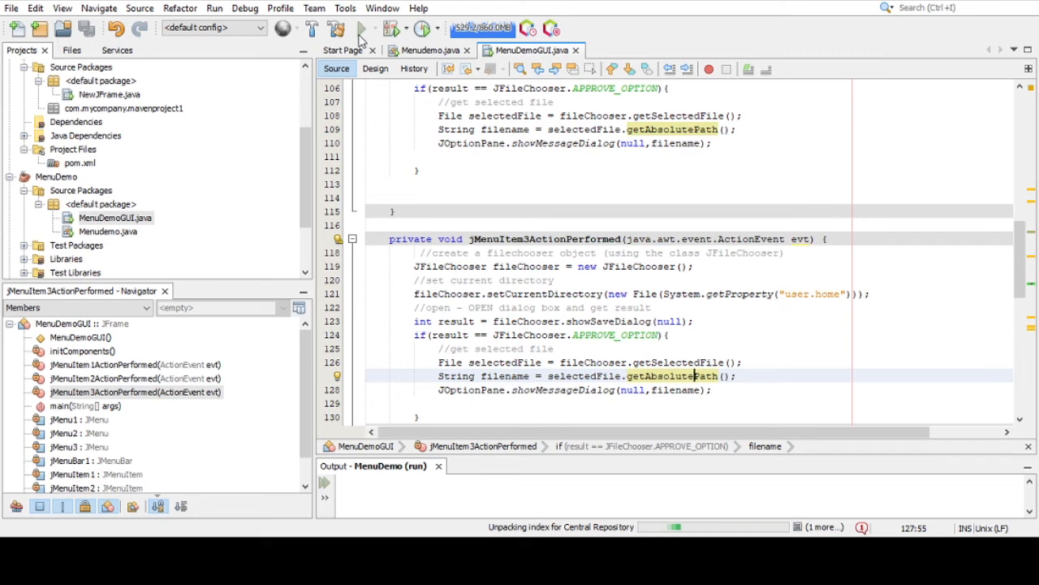
- Build and run the MenuDemo project from the toolbar Run button
{"action": "left_click", "coordinate": [361, 28]}
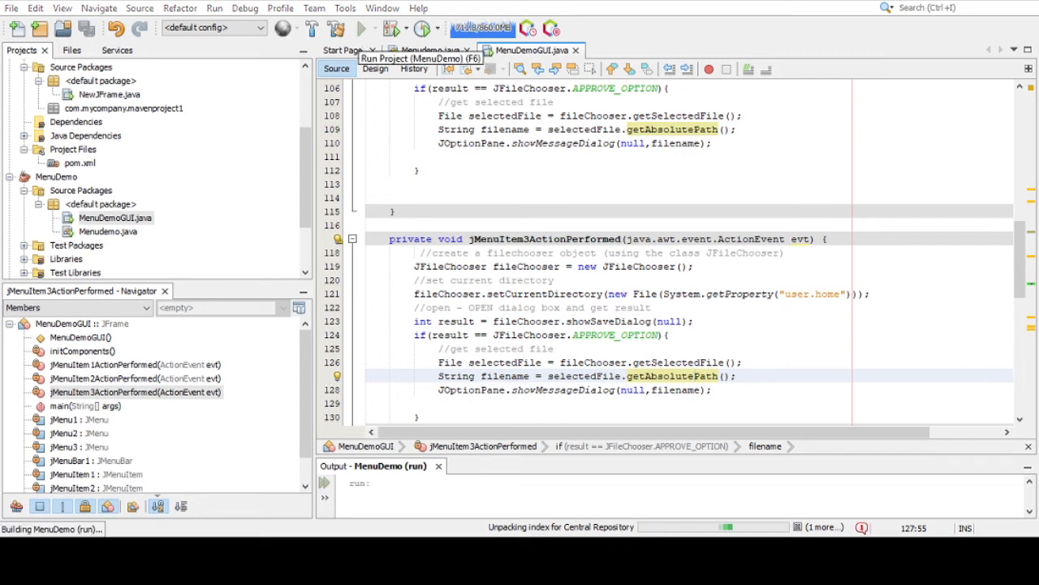